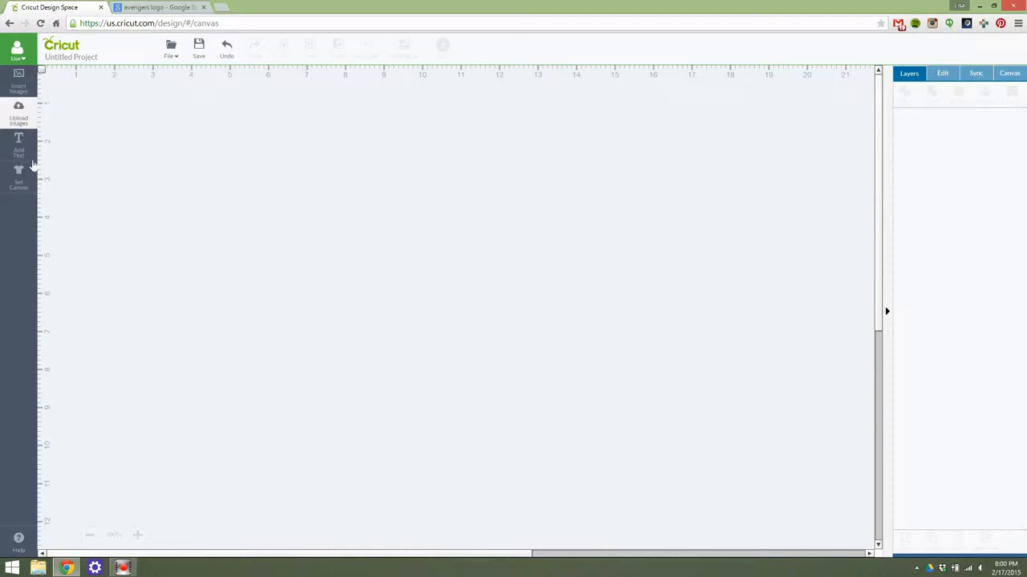
Open the image library via Insert Images so All Images shows featured images
left_click(19, 80)
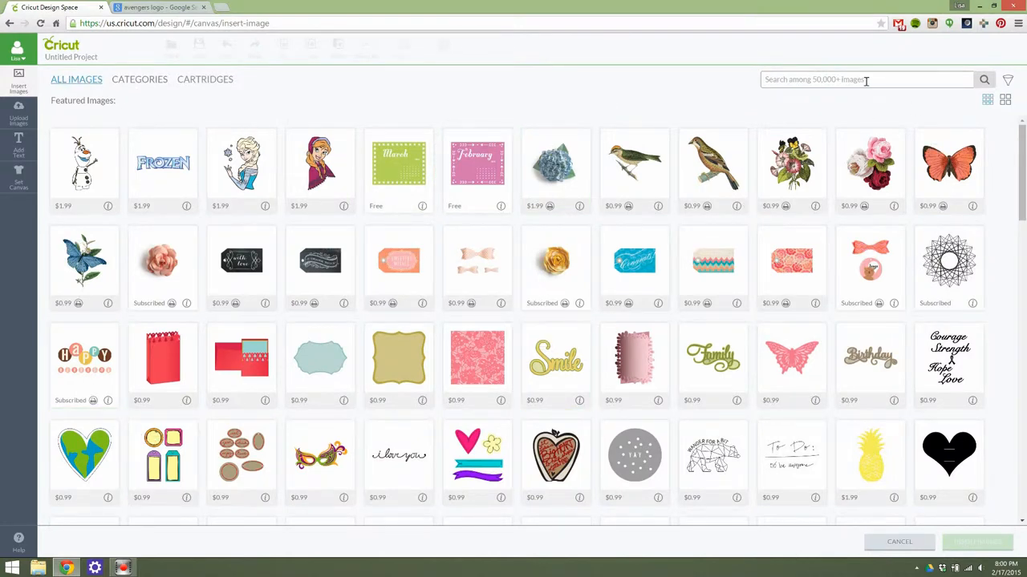
Scroll through the featured images grid, then switch to the Categories view with Free this Week and Most Popular
left_click(240, 163)
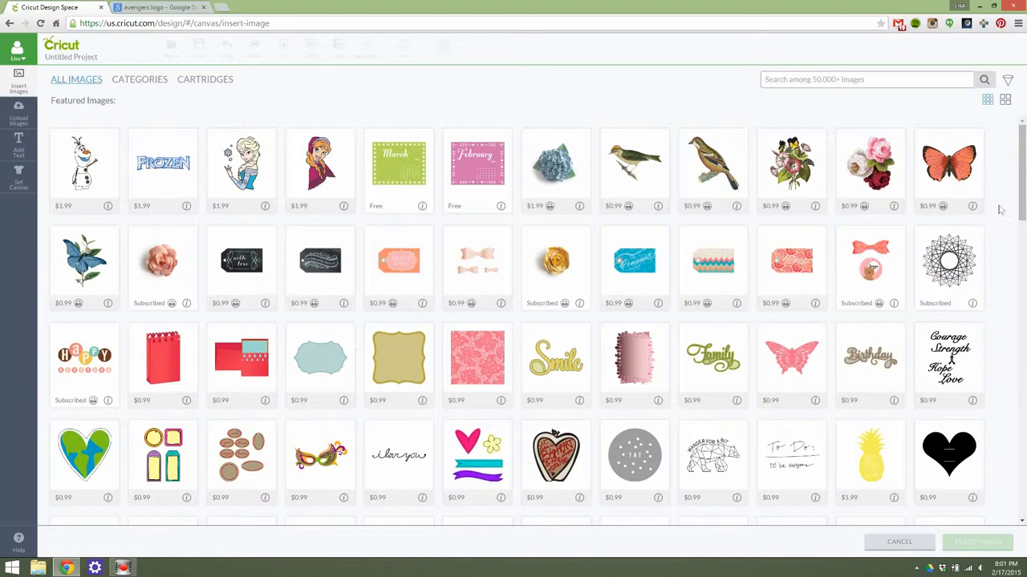
scroll("down", 3)
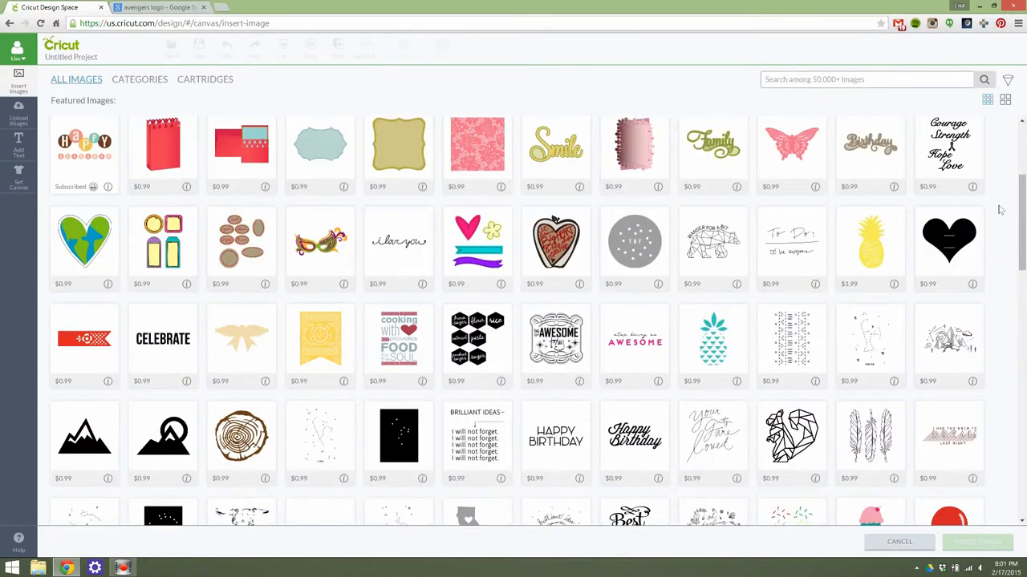
scroll("down", 3)
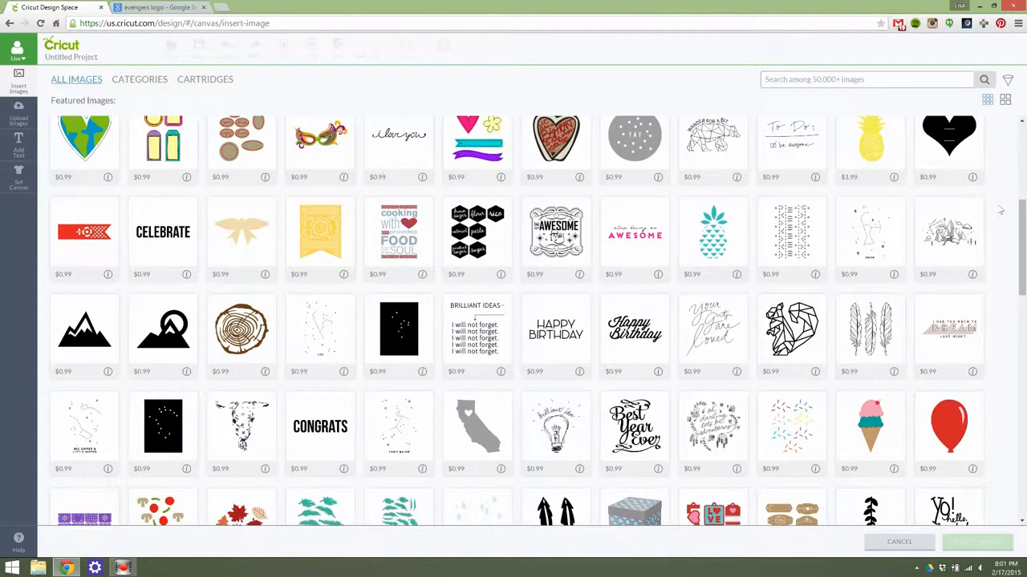
left_click(633, 232)
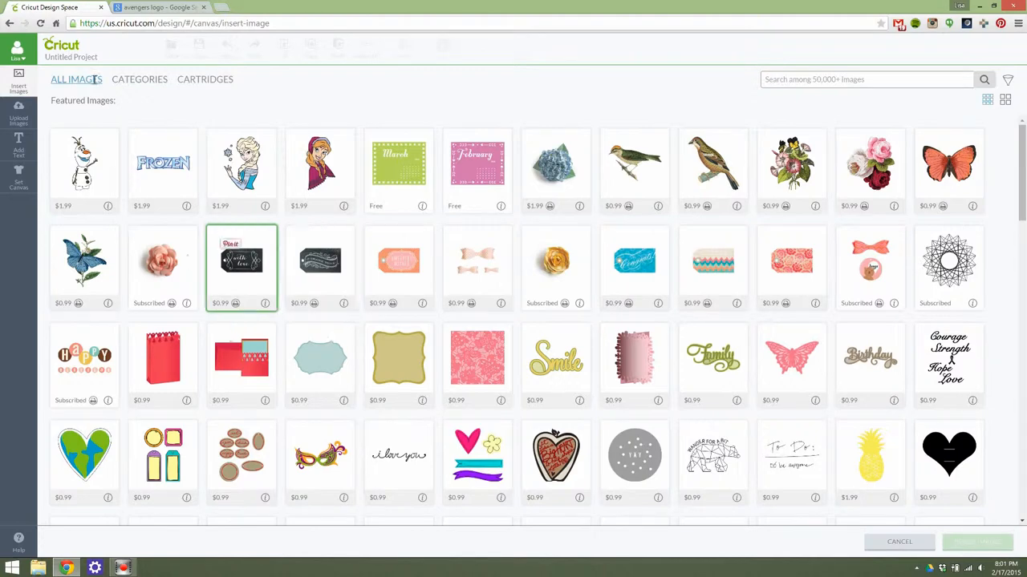
left_click(140, 78)
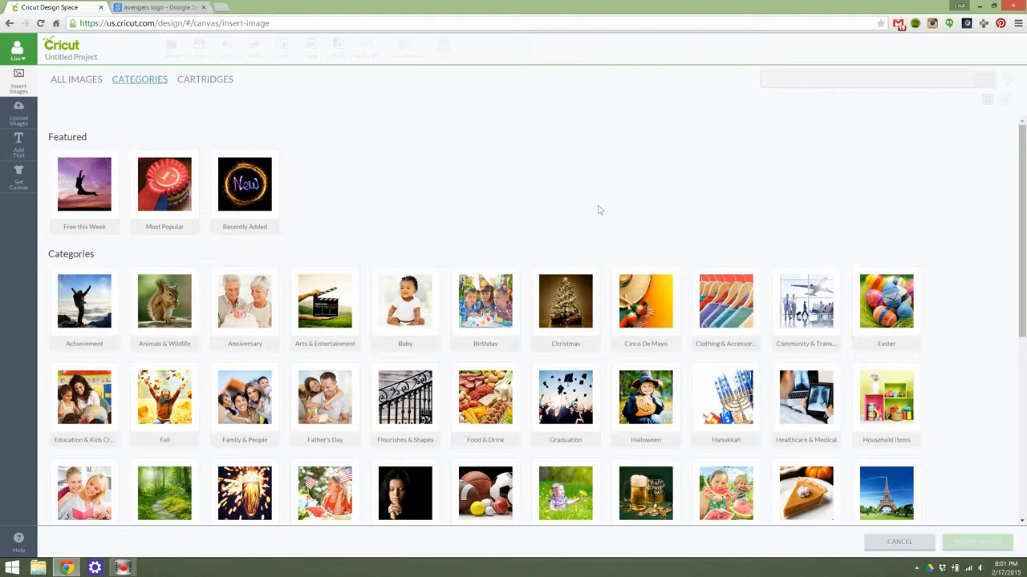
Scroll to the Brands section and filter the library to the Anna Griffin brand
scroll("down", 3)
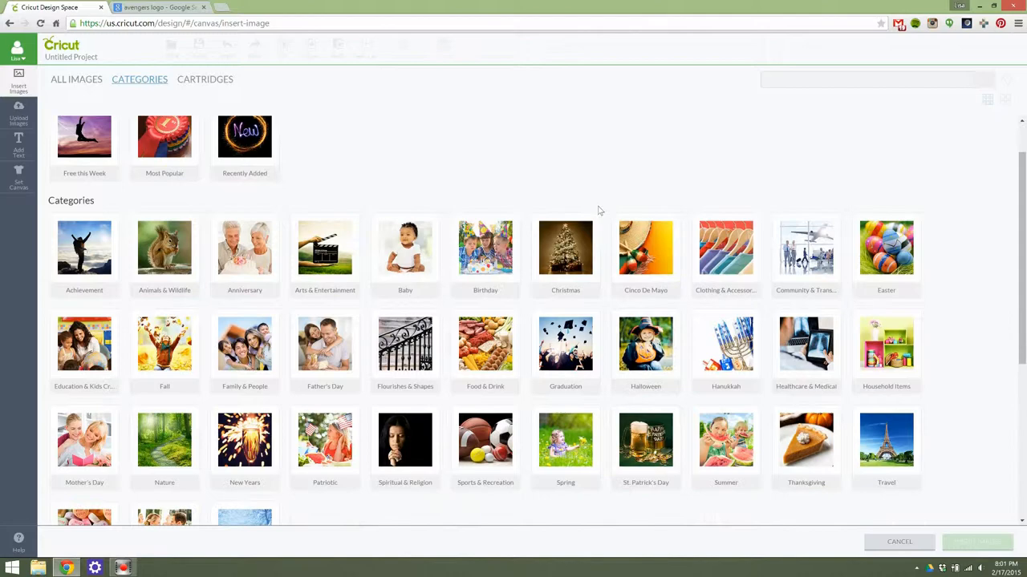
scroll("down", 3)
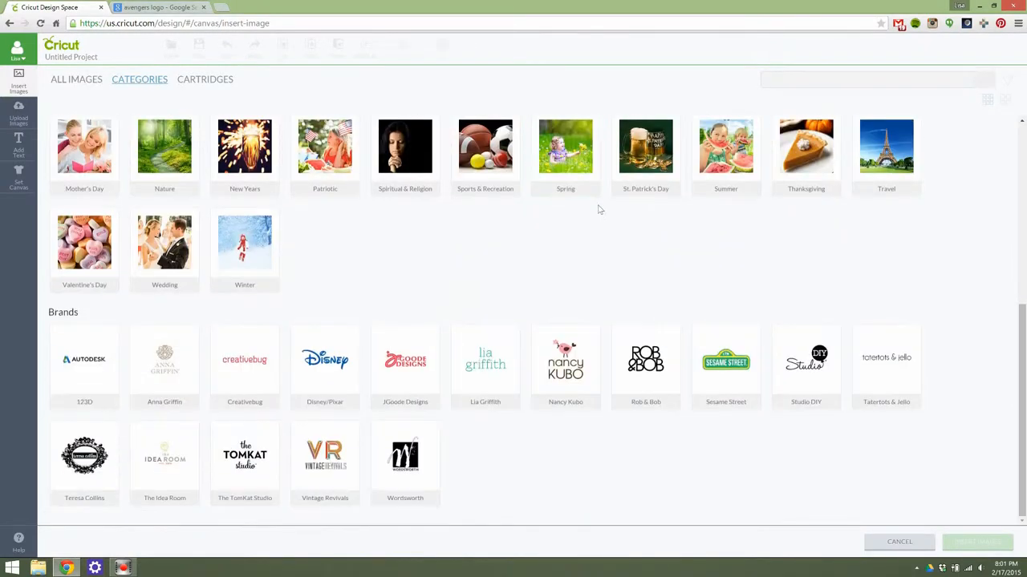
left_click(244, 242)
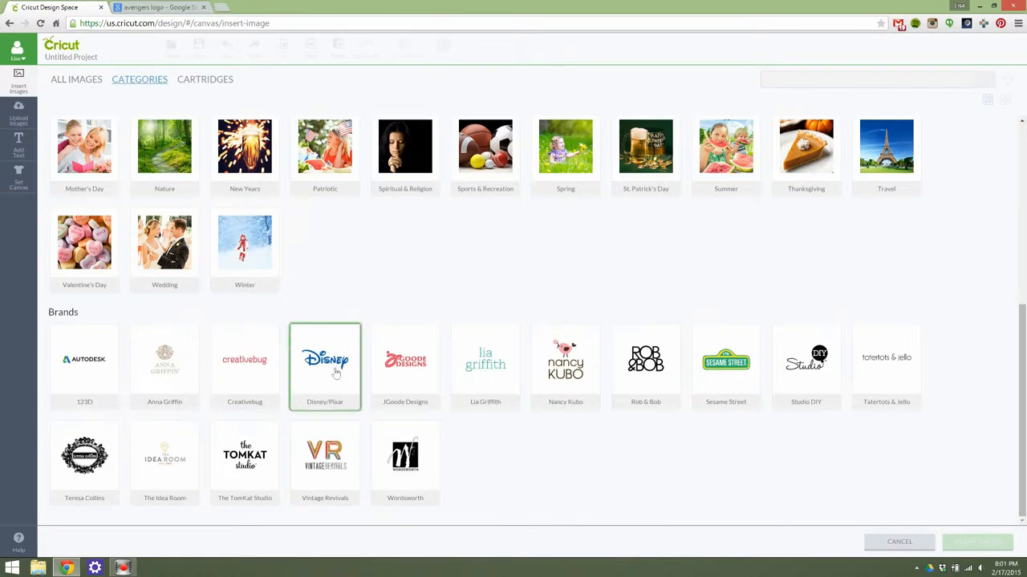
mouse_move(336, 372)
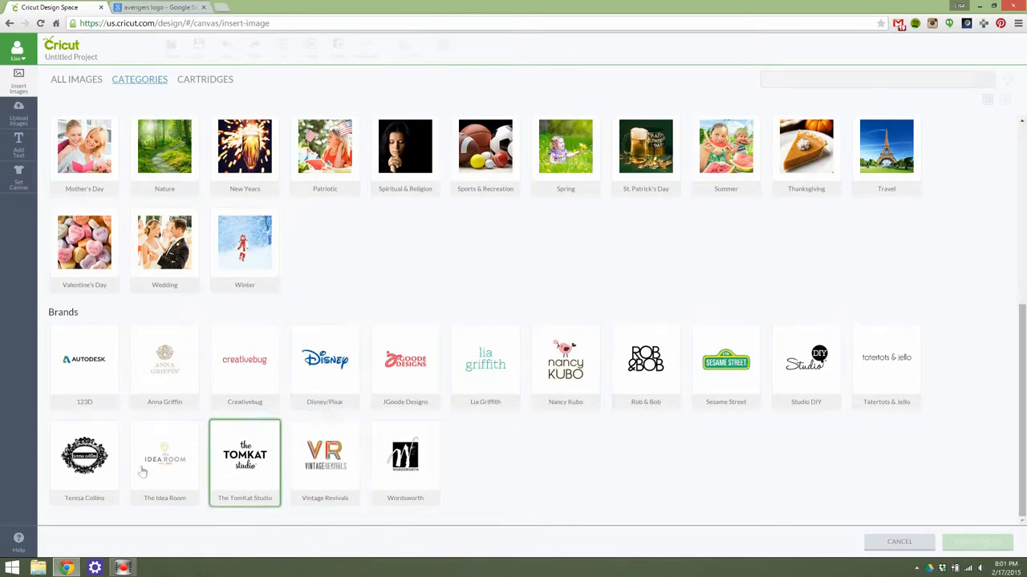
left_click(244, 366)
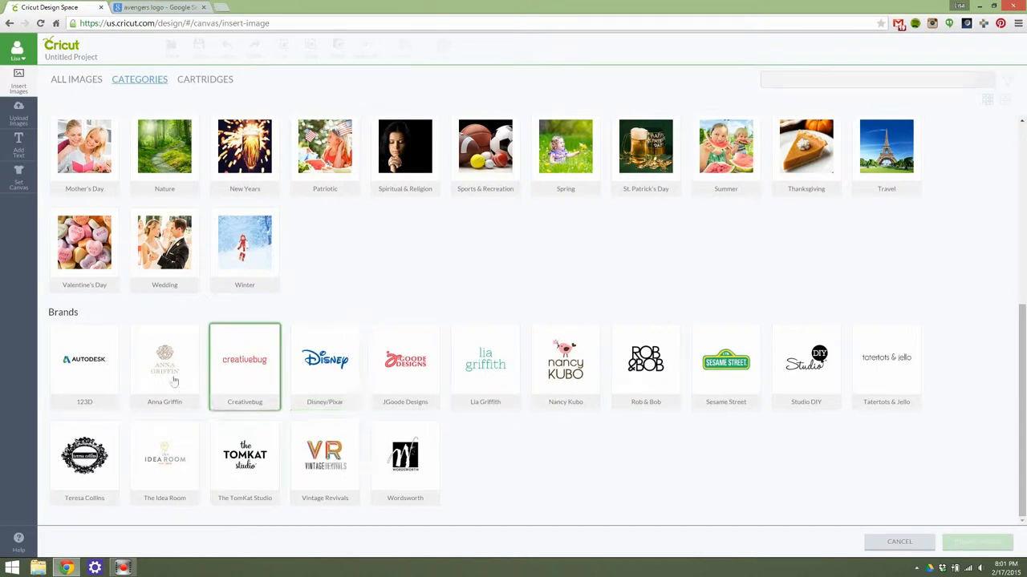
left_click(163, 360)
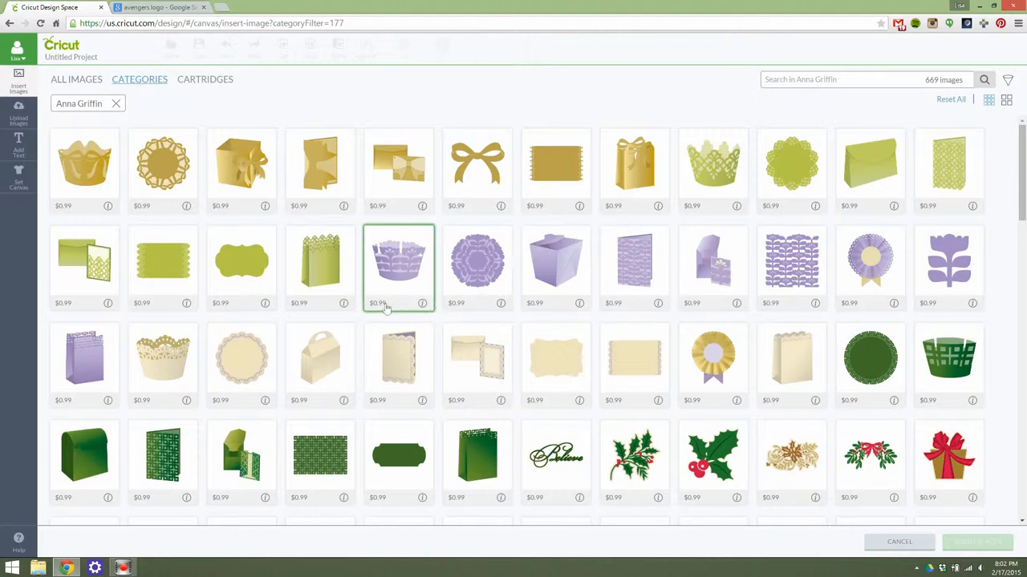
Browse the Anna Griffin results, then clear the brand filter to return to categories
scroll("down", 3)
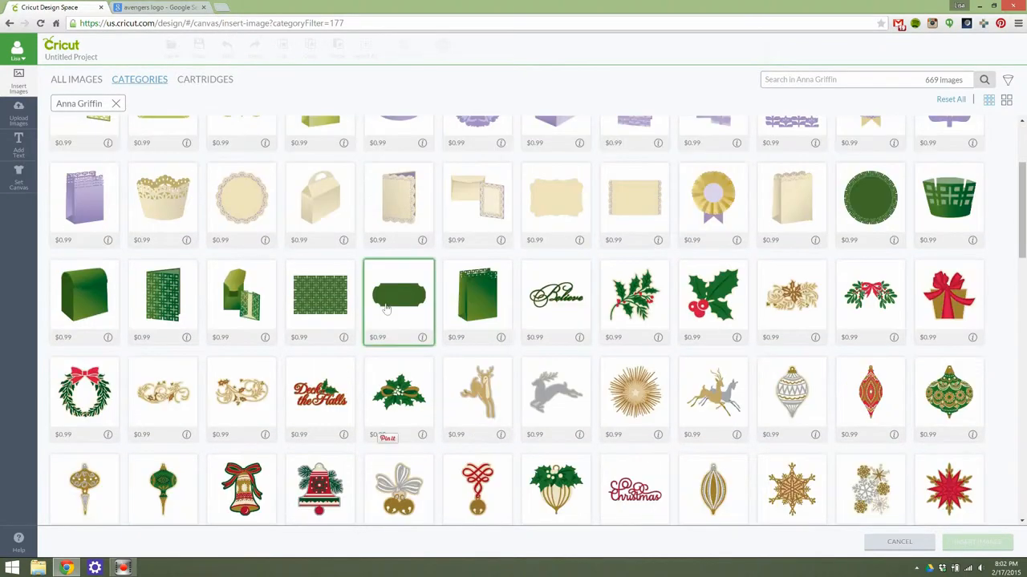
scroll("down", 3)
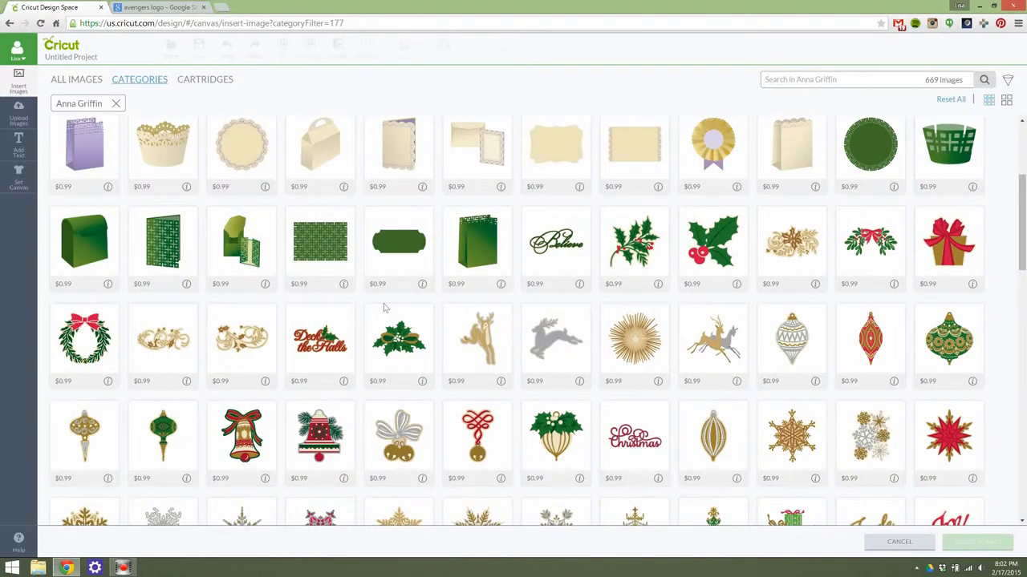
mouse_move(382, 308)
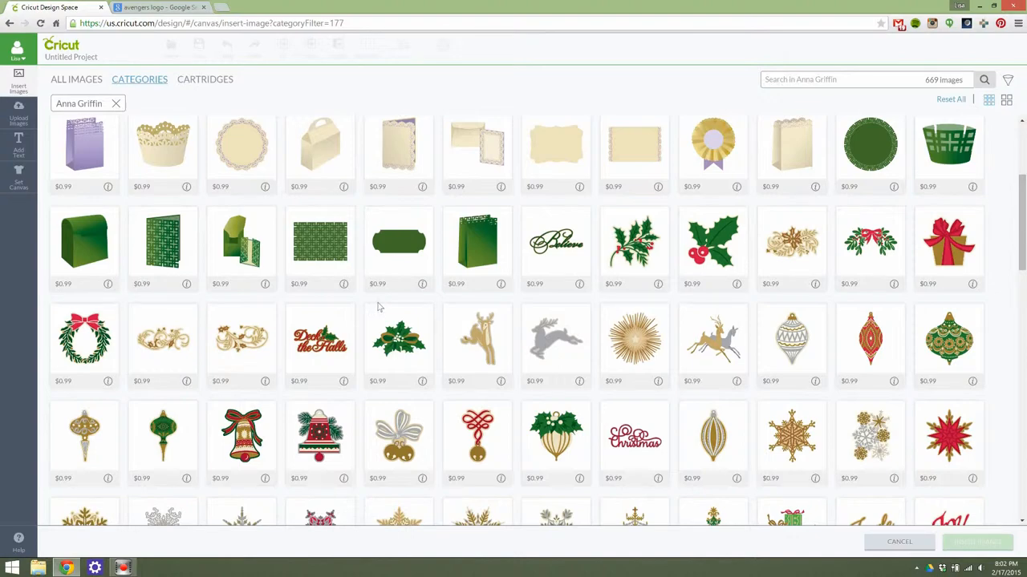
scroll("down", 3)
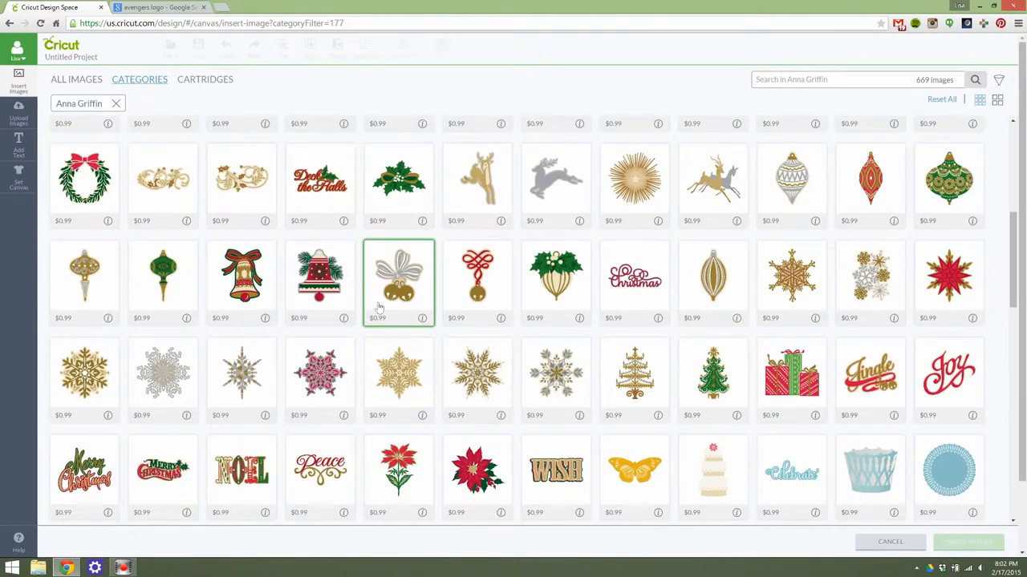
scroll("down", 3)
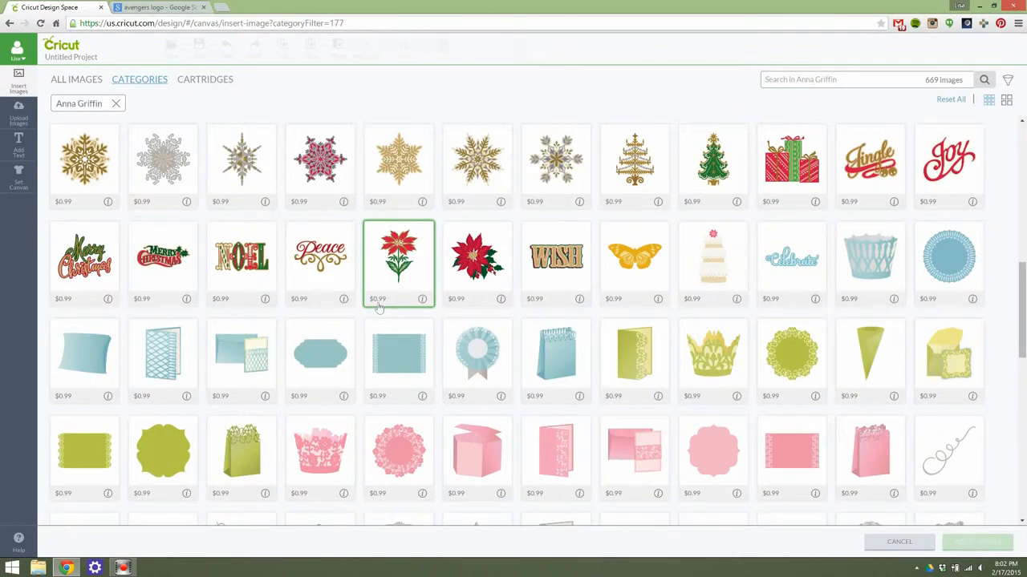
scroll("down", 3)
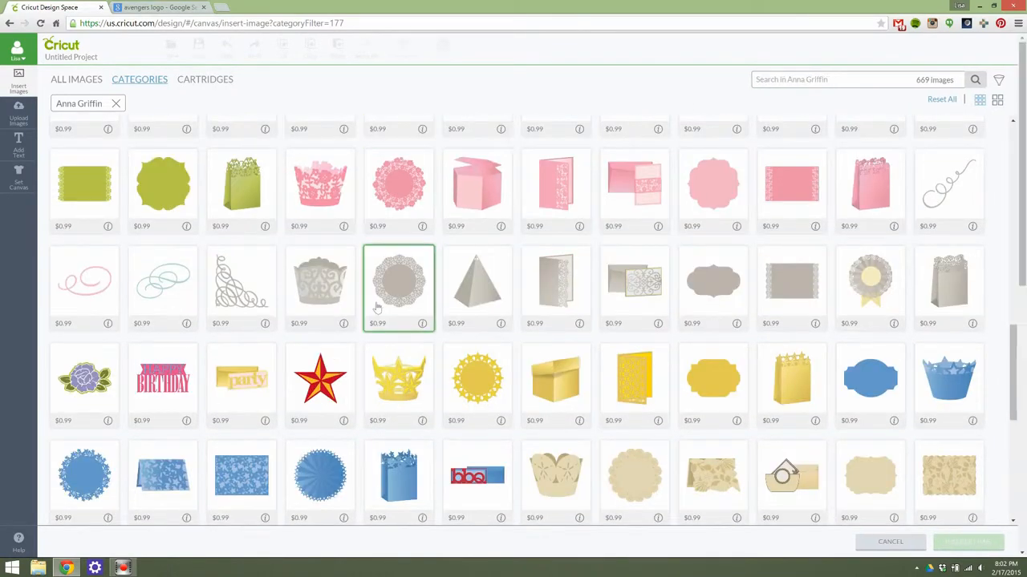
scroll("down", 3)
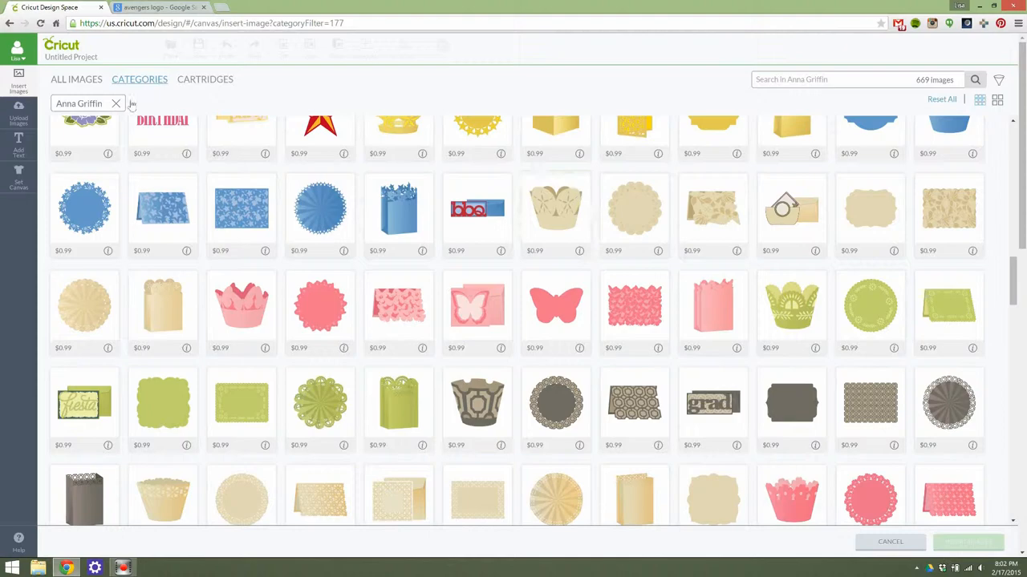
left_click(116, 103)
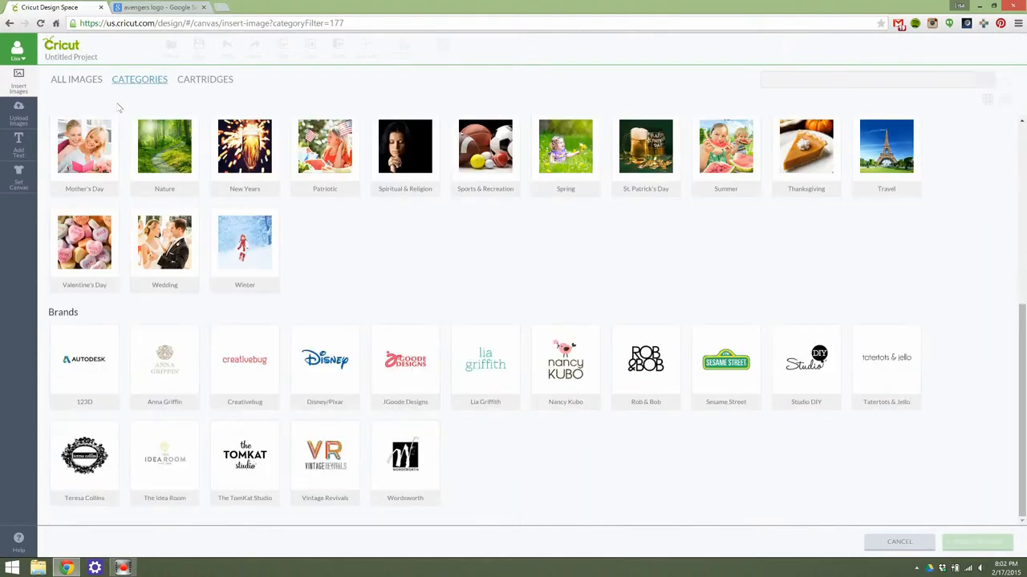
mouse_move(574, 241)
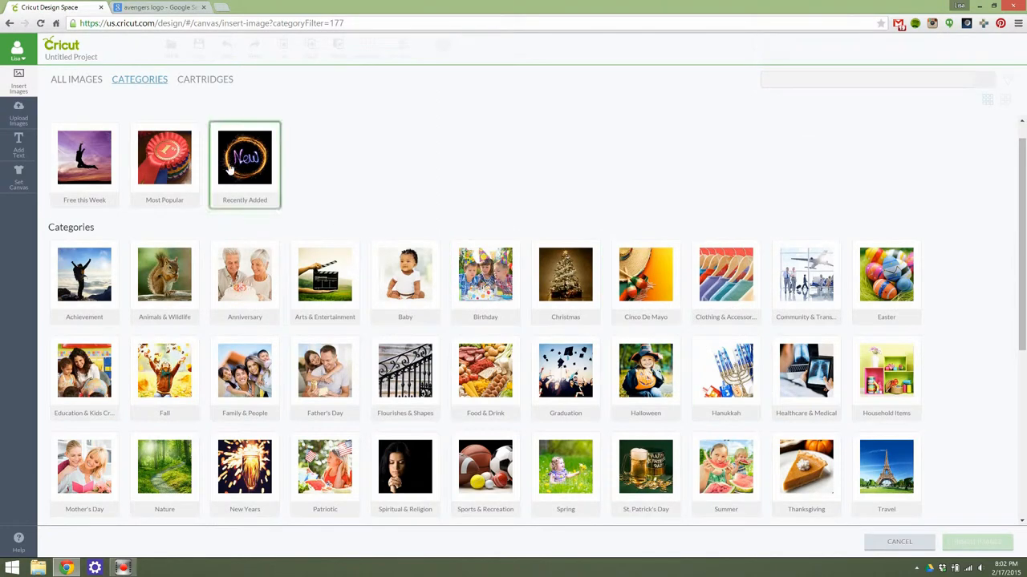
Open the Recently Added collection from the Featured row
left_click(243, 157)
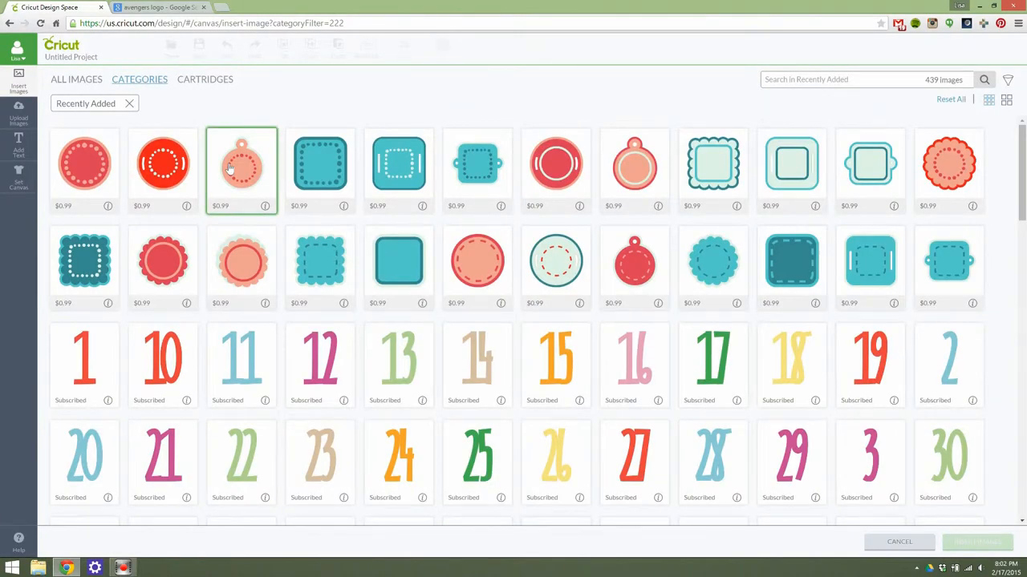
Browse the Recently Added results, then clear that filter back to the Categories grid
scroll("down", 3)
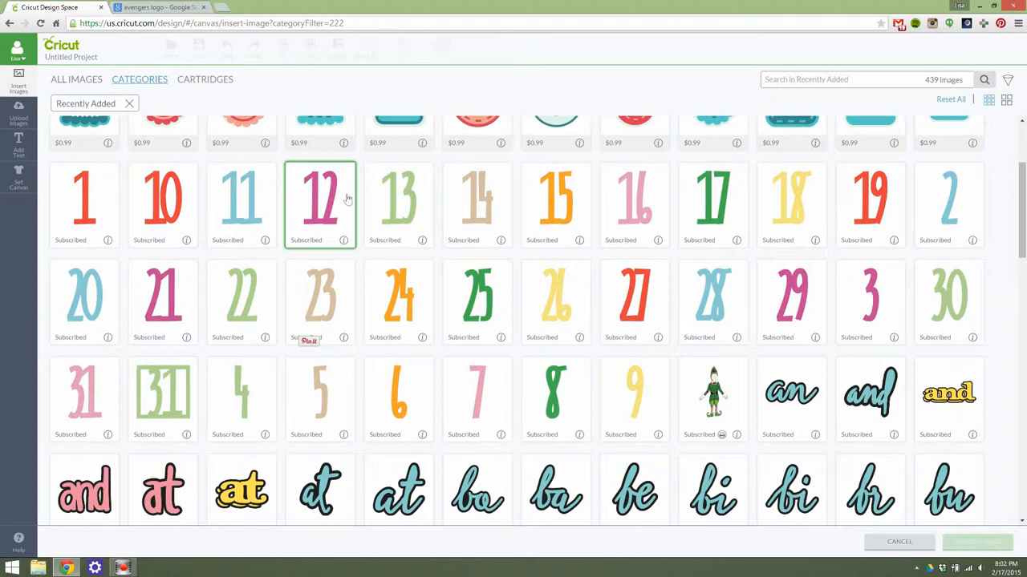
scroll("down", 3)
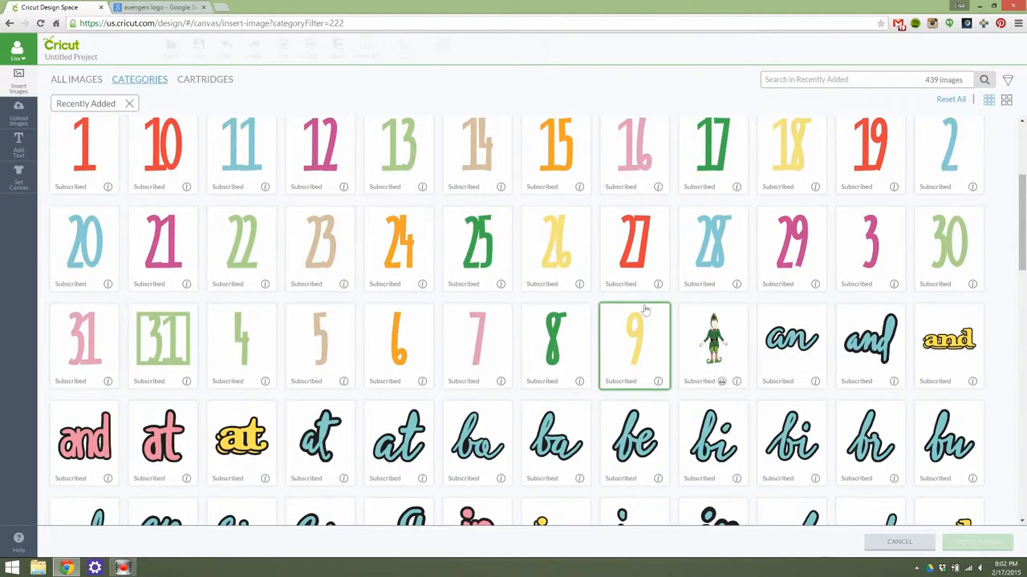
scroll("down", 3)
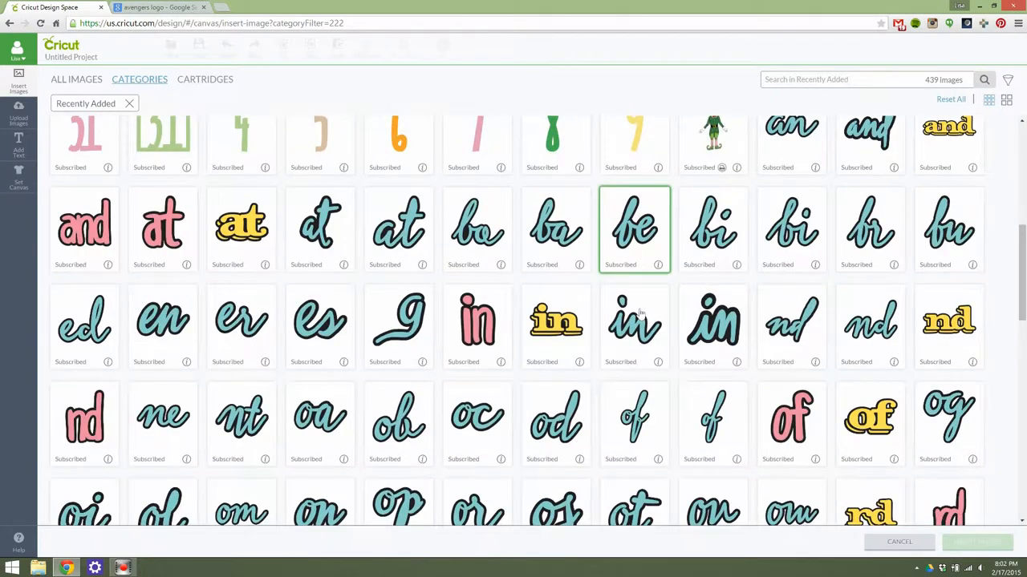
scroll("down", 3)
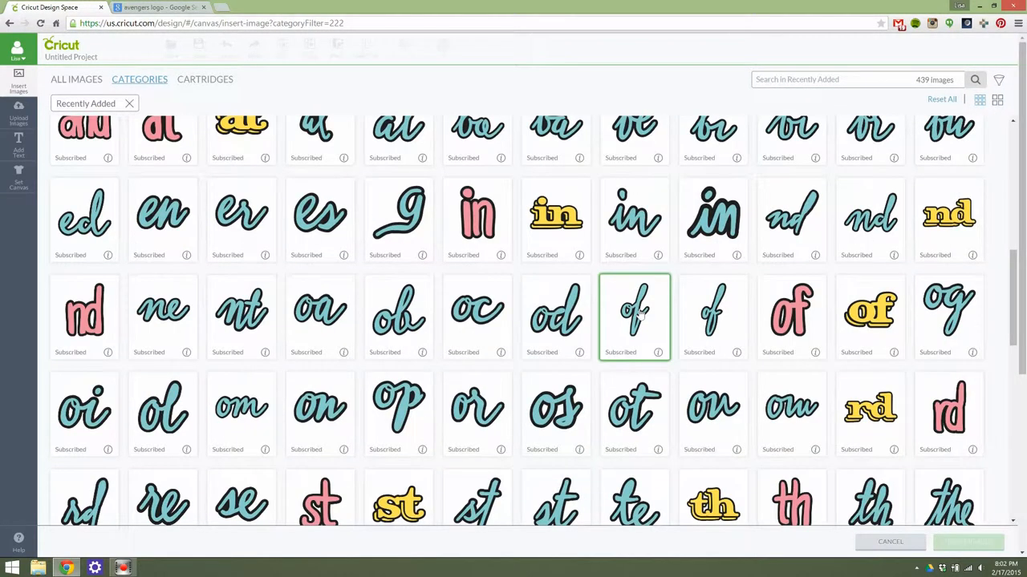
scroll("down", 3)
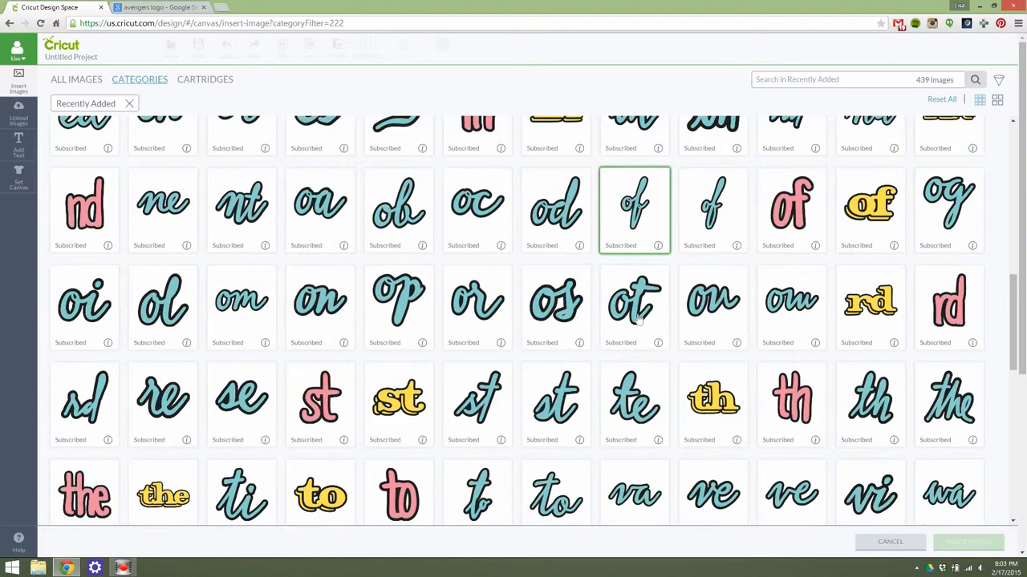
scroll("down", 3)
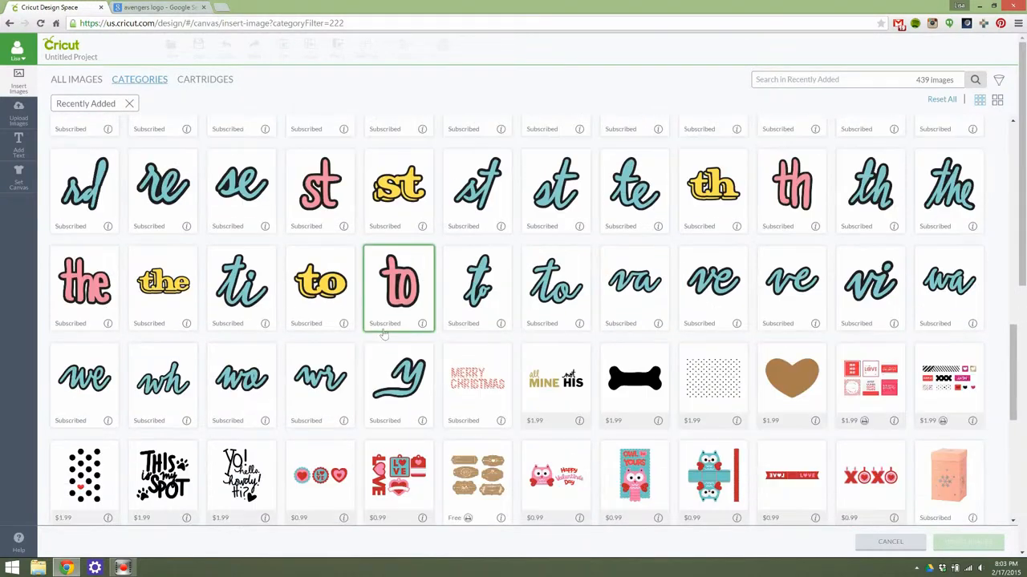
scroll("down", 3)
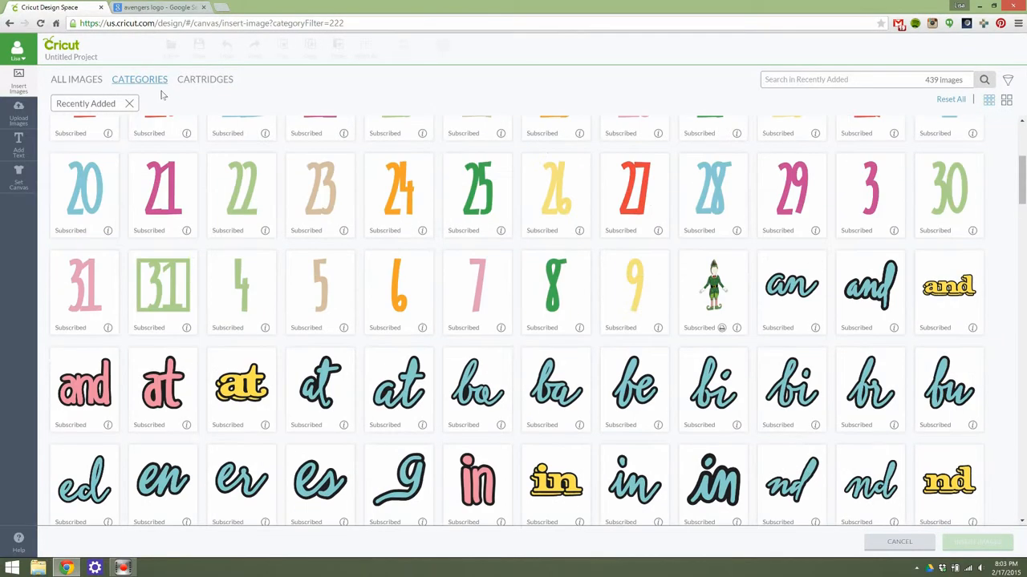
left_click(139, 79)
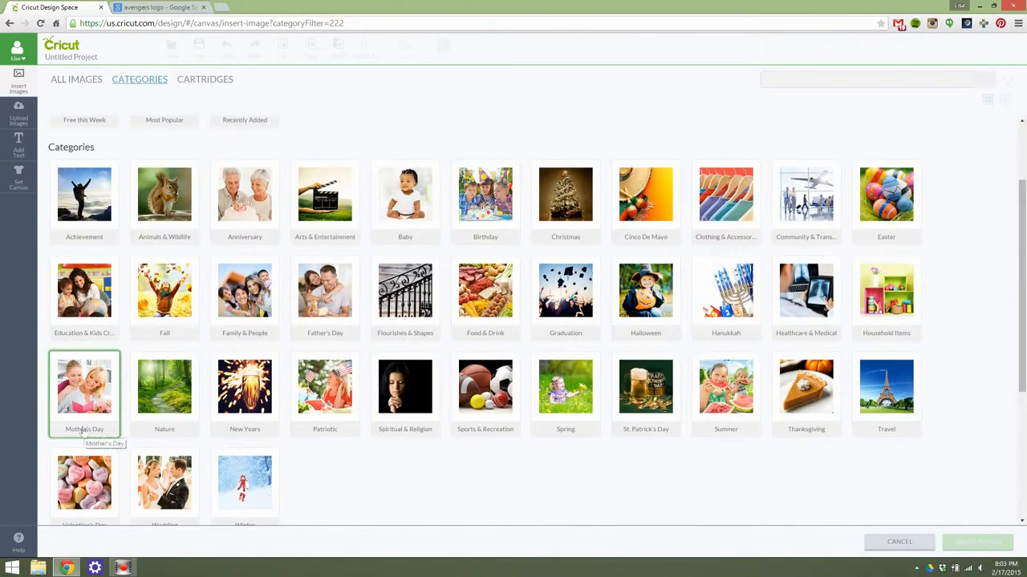
Open Mother's Day, view the heart image's info, and follow it to the Create A Critter cartridge
left_click(84, 387)
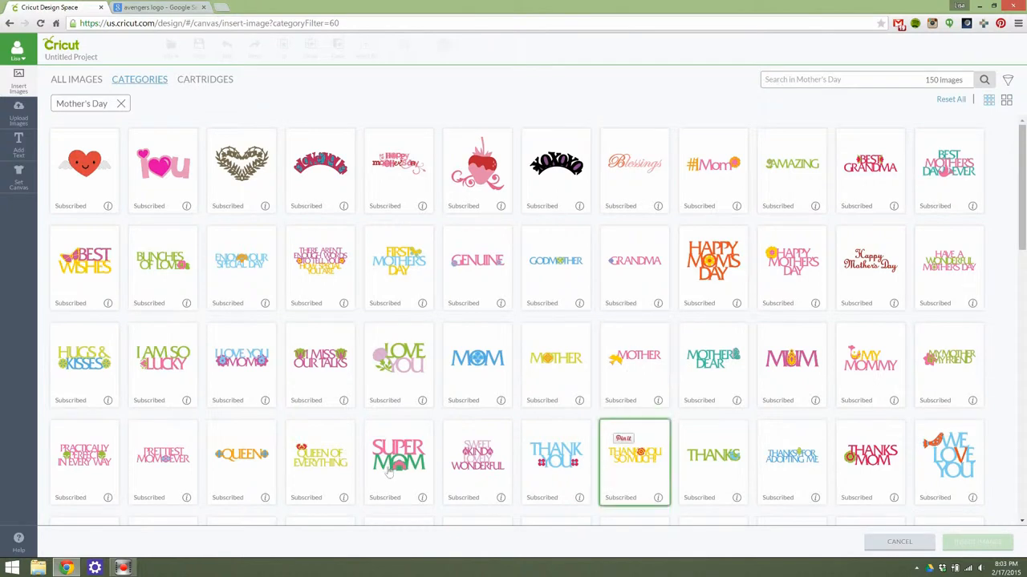
left_click(84, 164)
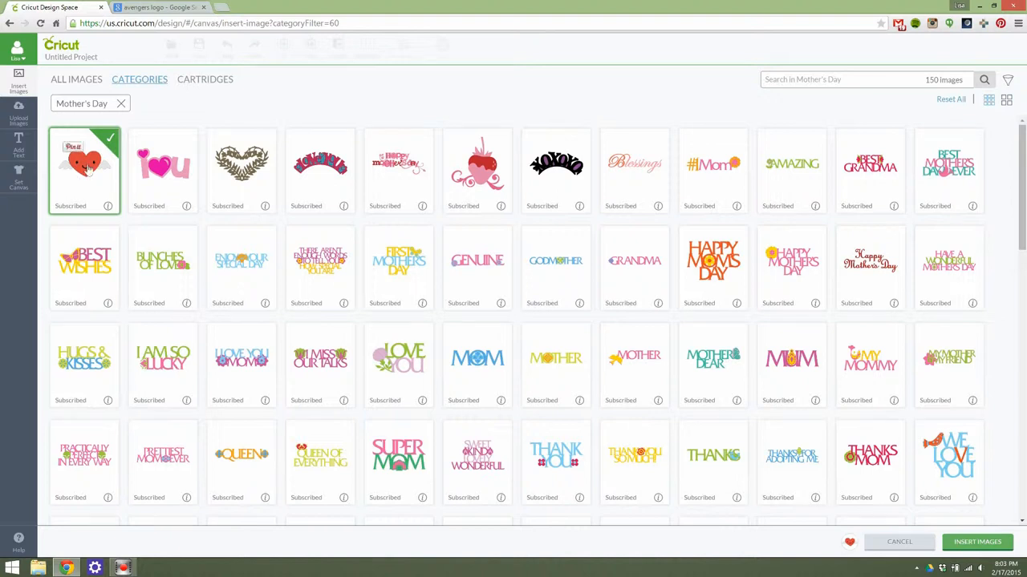
left_click(83, 163)
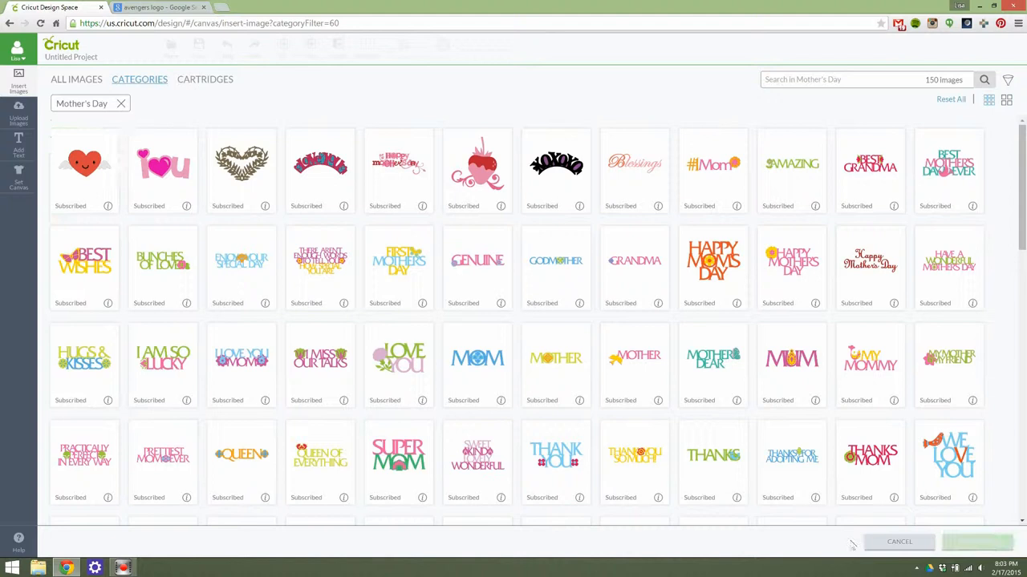
left_click(84, 164)
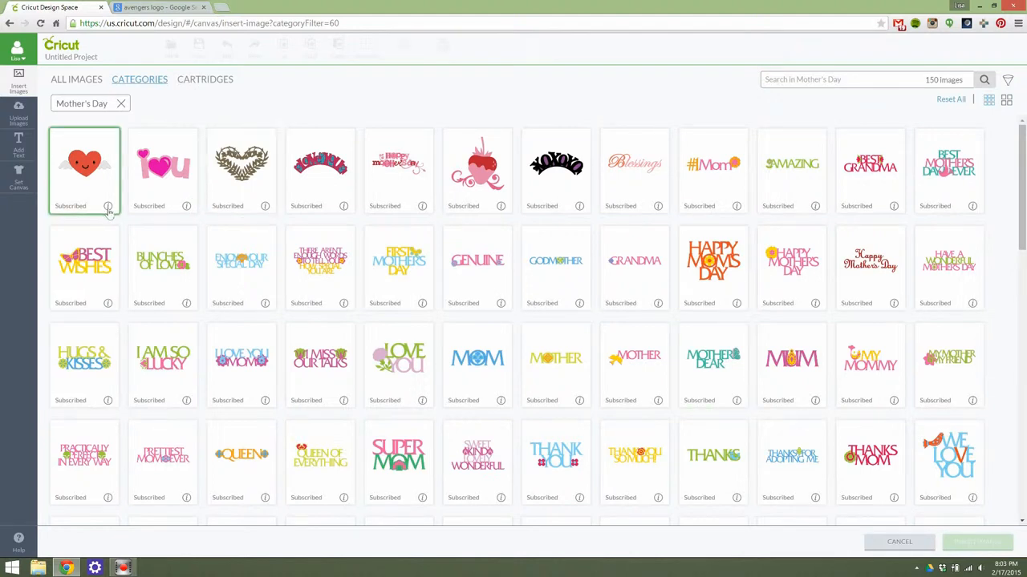
mouse_move(83, 169)
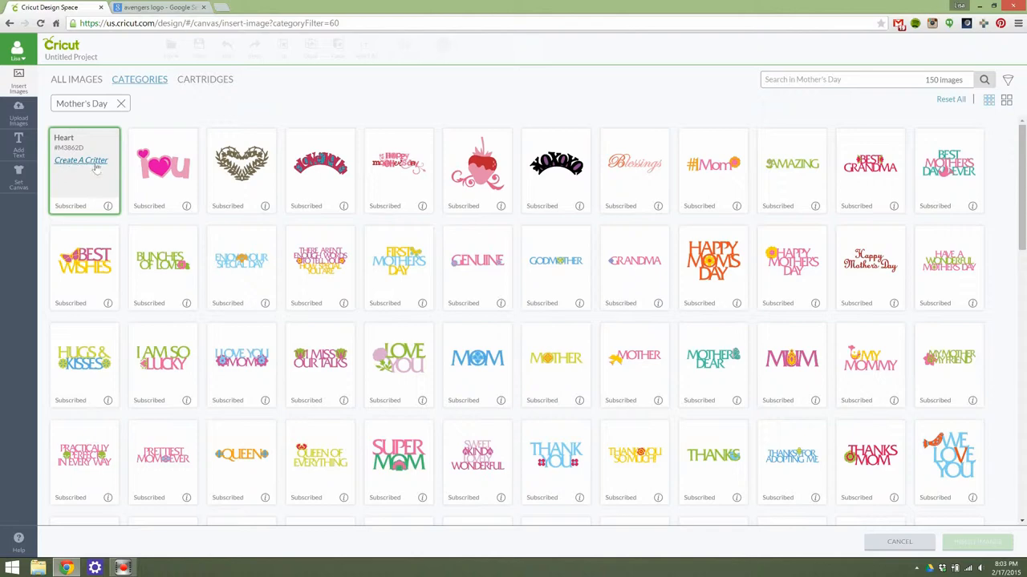
left_click(80, 160)
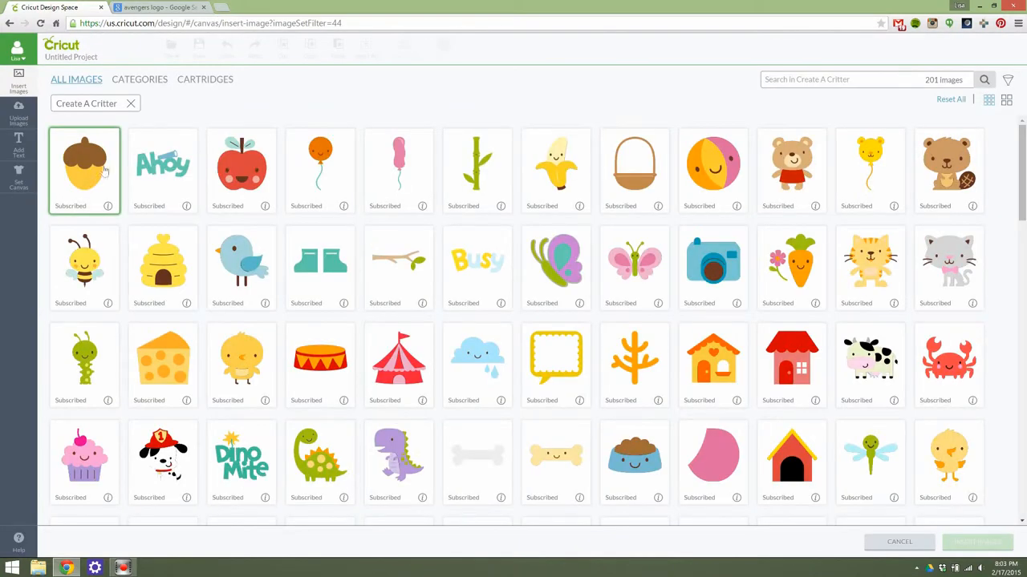
mouse_move(83, 361)
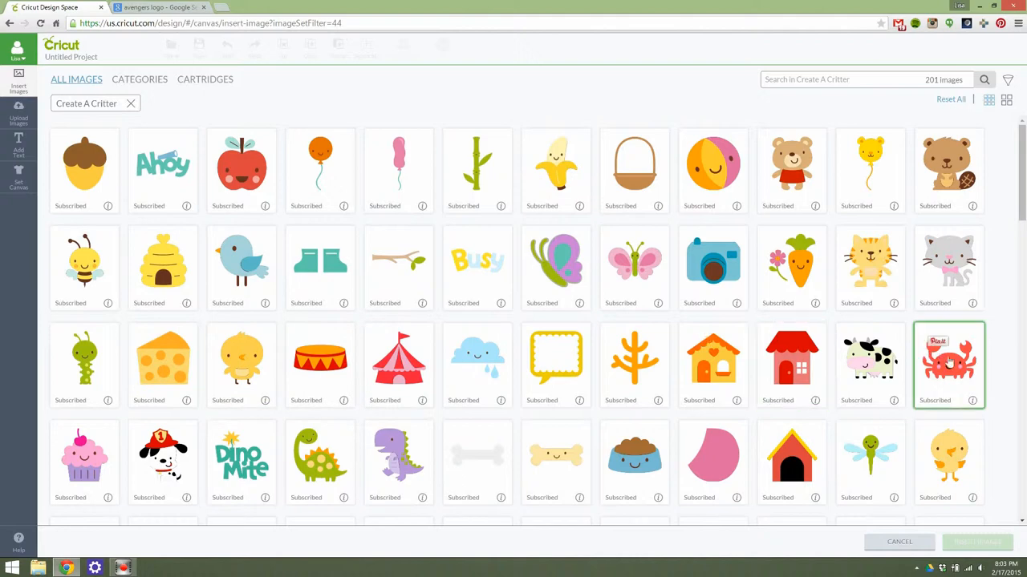
Browse the Create A Critter images, then clear the cartridge filter back to featured images
scroll("down", 3)
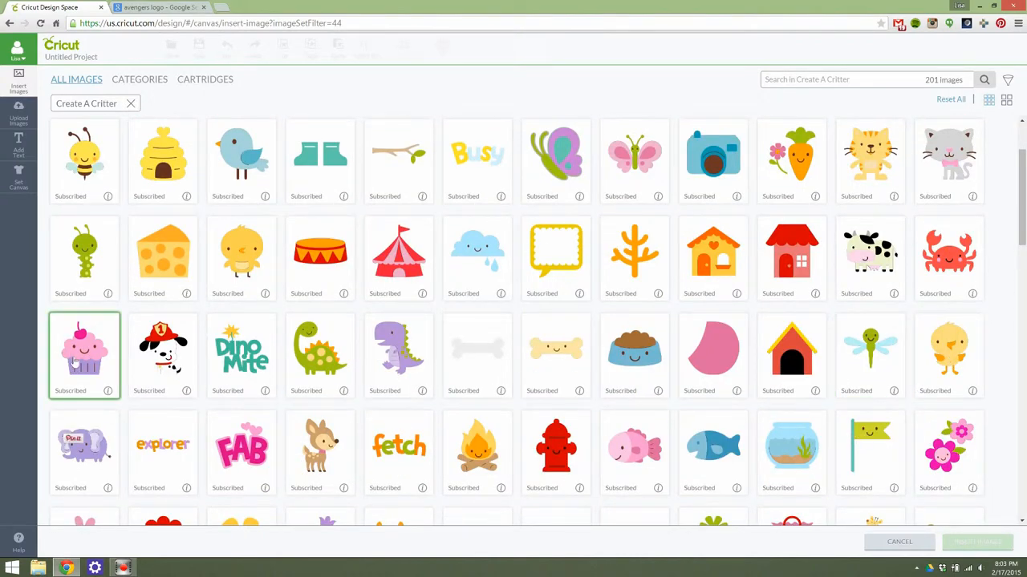
scroll("down", 3)
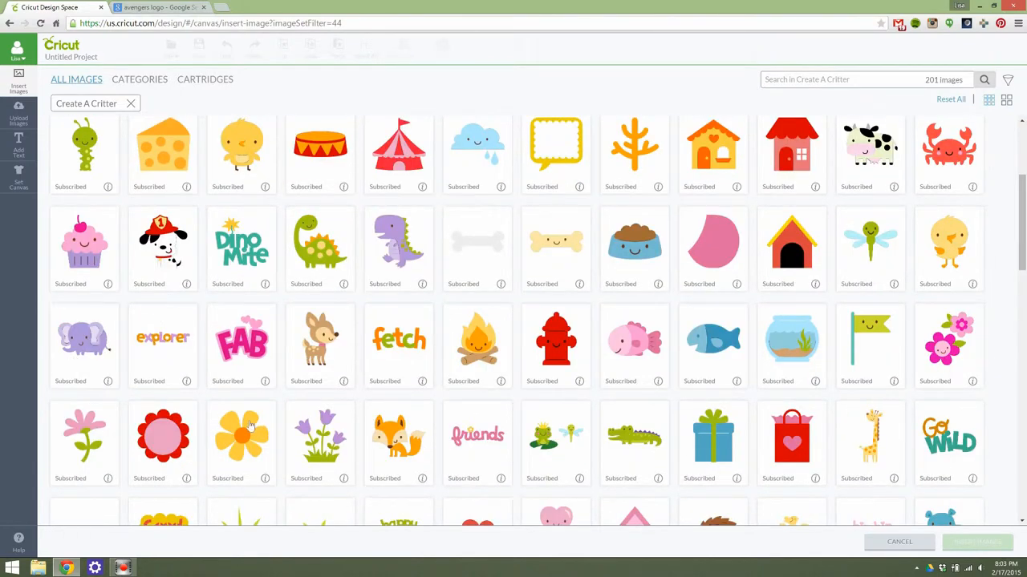
scroll("down", 3)
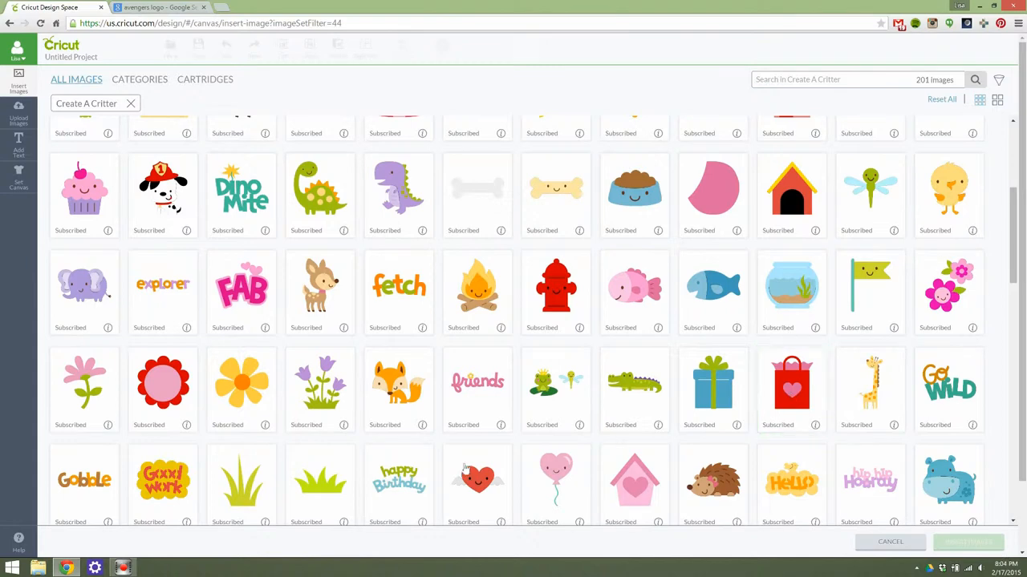
left_click(478, 482)
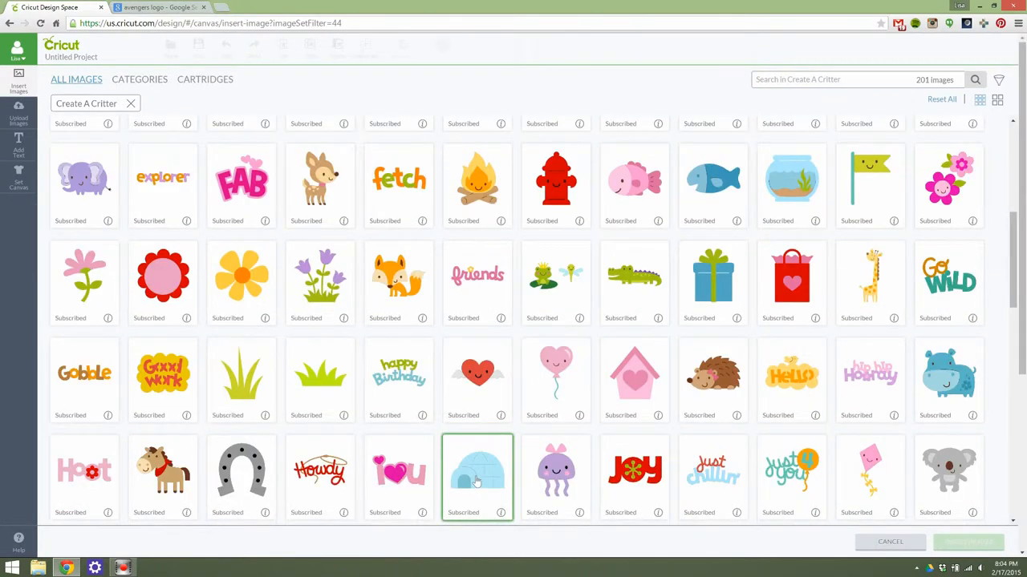
scroll("down", 3)
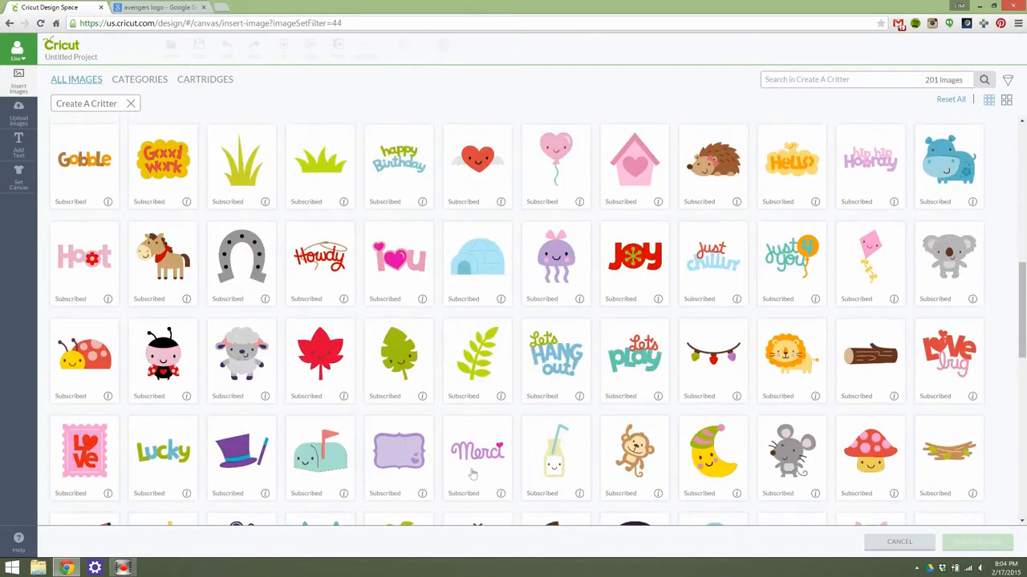
left_click(478, 457)
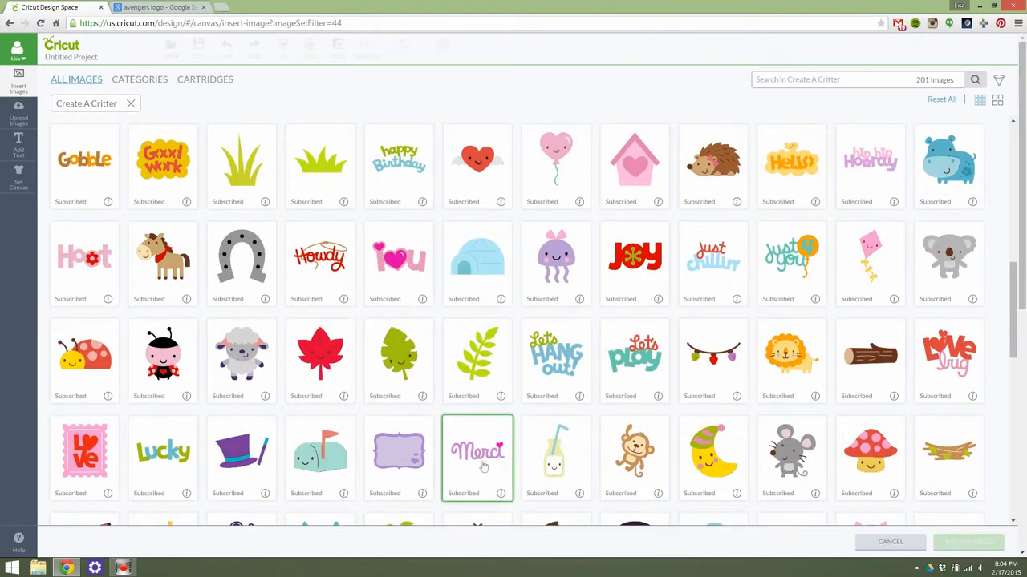
scroll("down", 3)
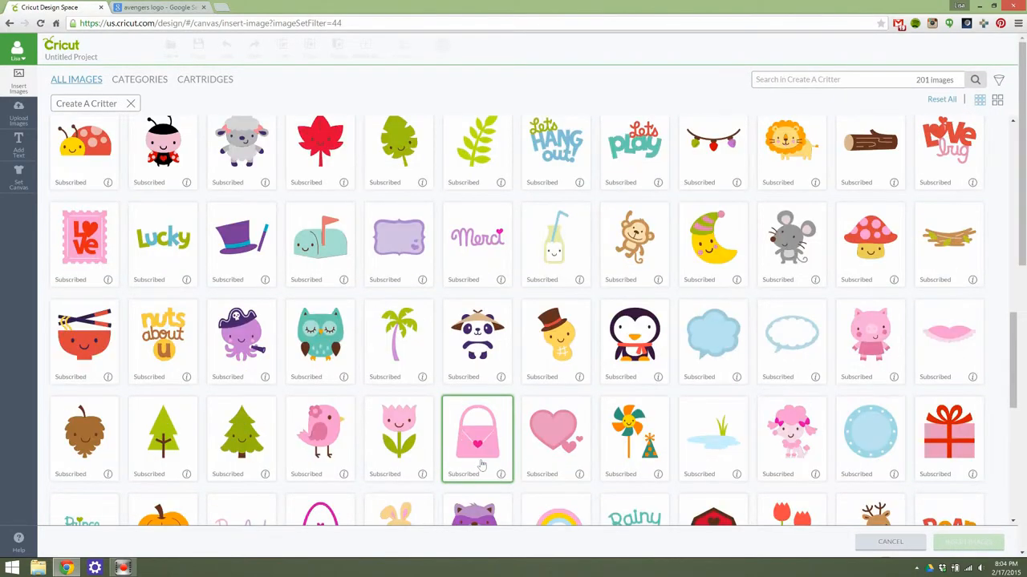
left_click(130, 102)
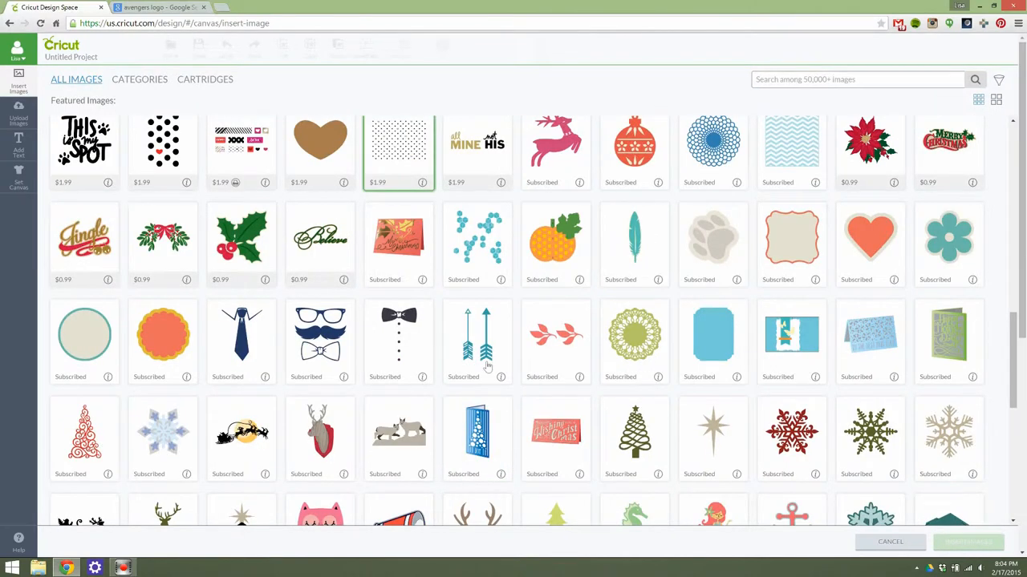
Move from featured images to Categories, then to the Cartridges list of 555 cartridges
left_click(555, 340)
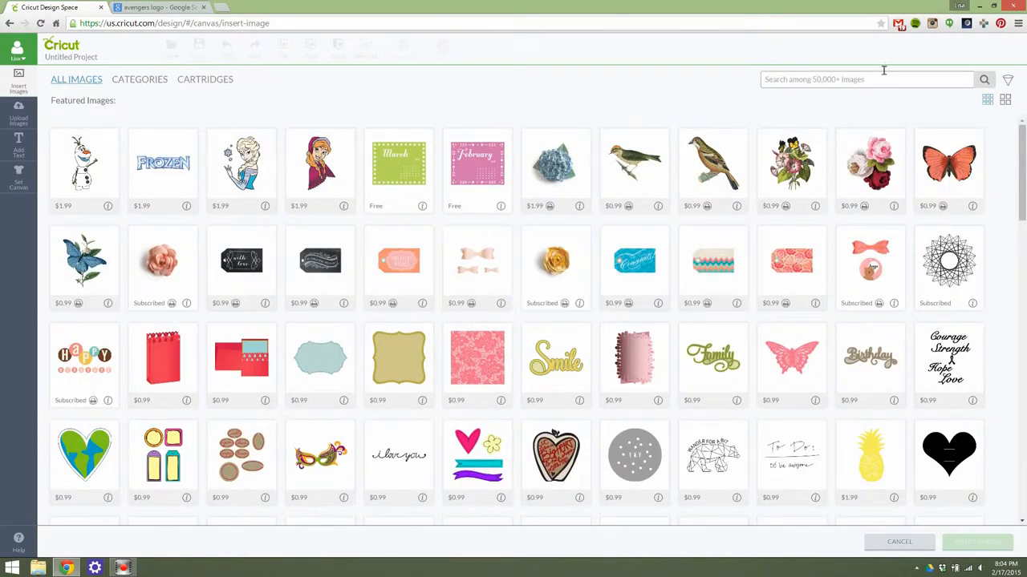
mouse_move(882, 74)
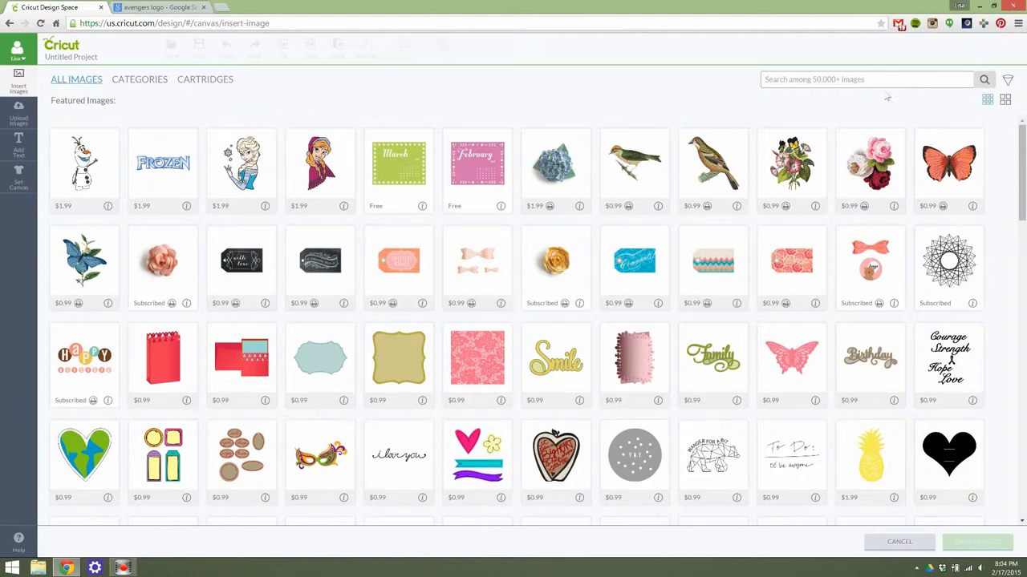
left_click(139, 79)
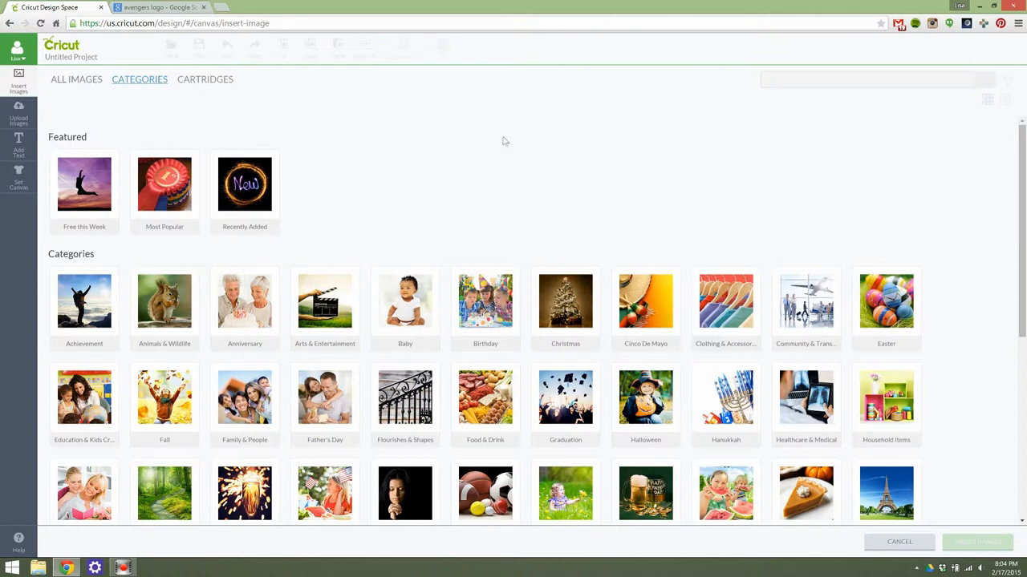
left_click(206, 80)
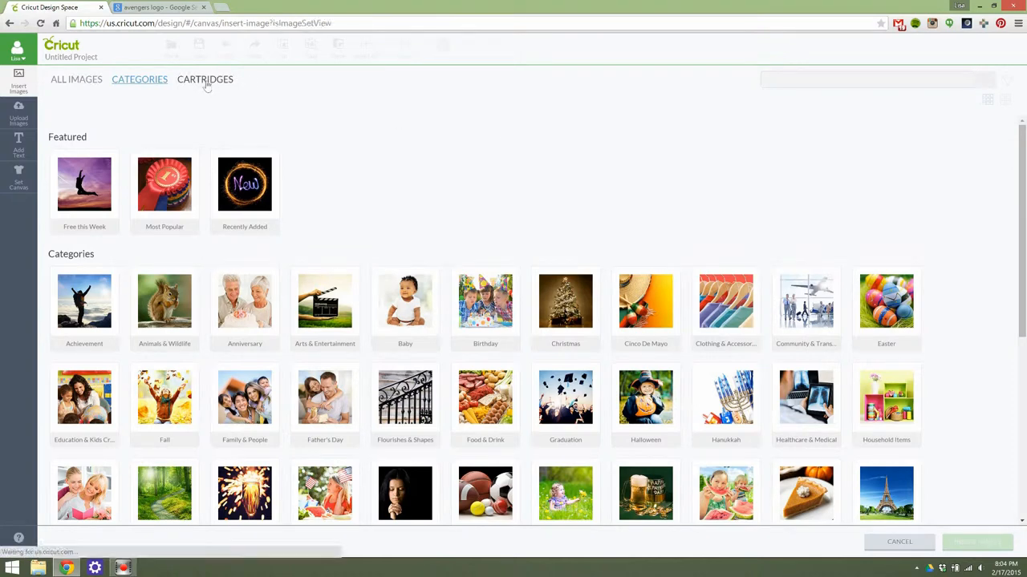
left_click(205, 79)
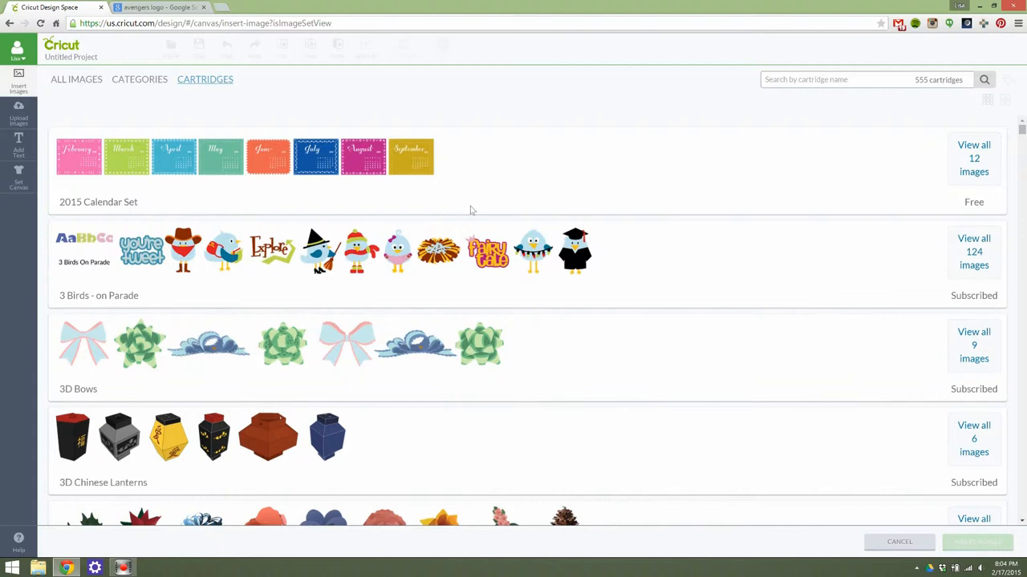
mouse_move(470, 212)
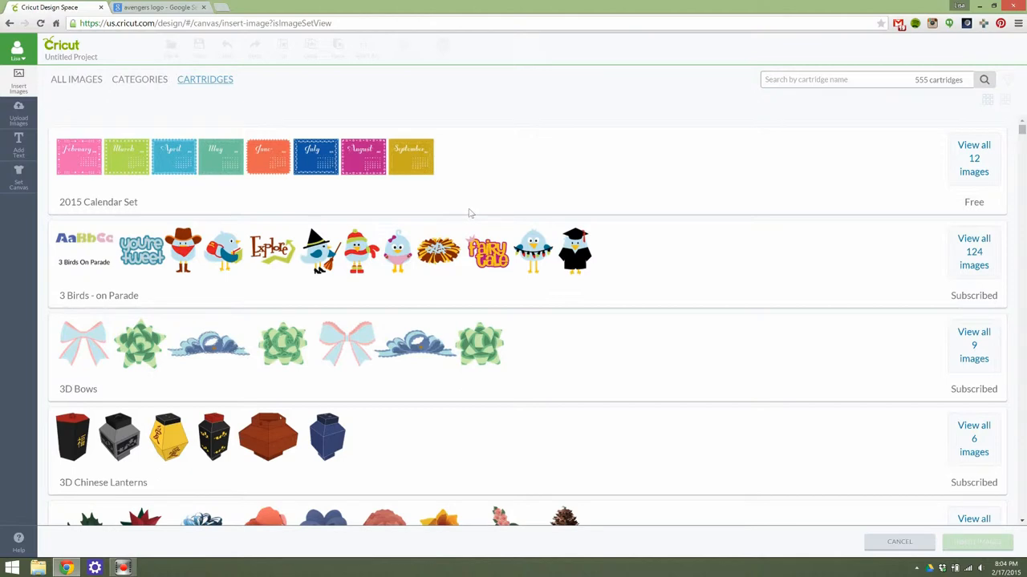
mouse_move(517, 295)
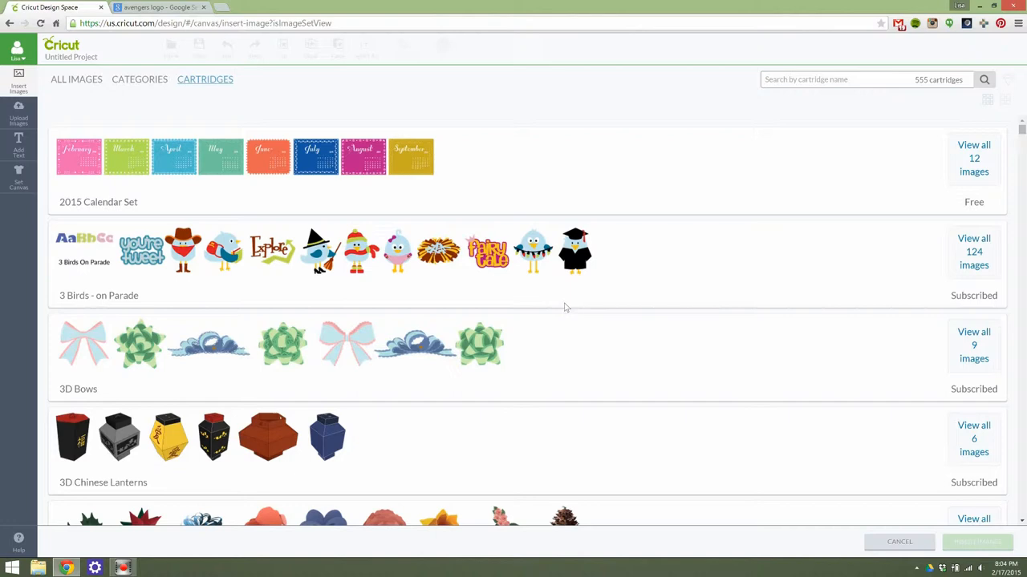
Scroll the cartridge list past the 3D sets to 50 States, 9 Months and A Frightful Affair
scroll("down", 3)
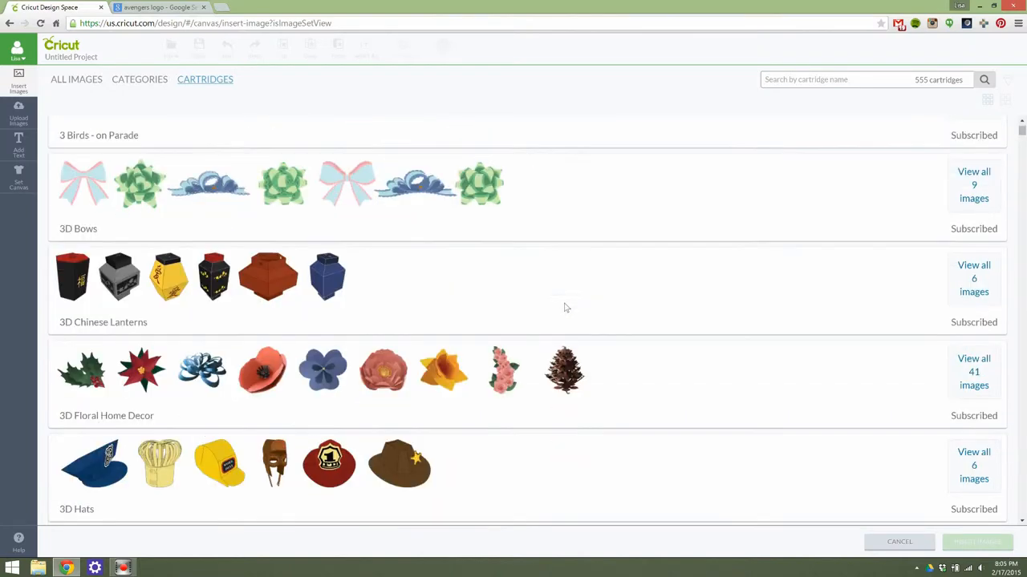
scroll("down", 3)
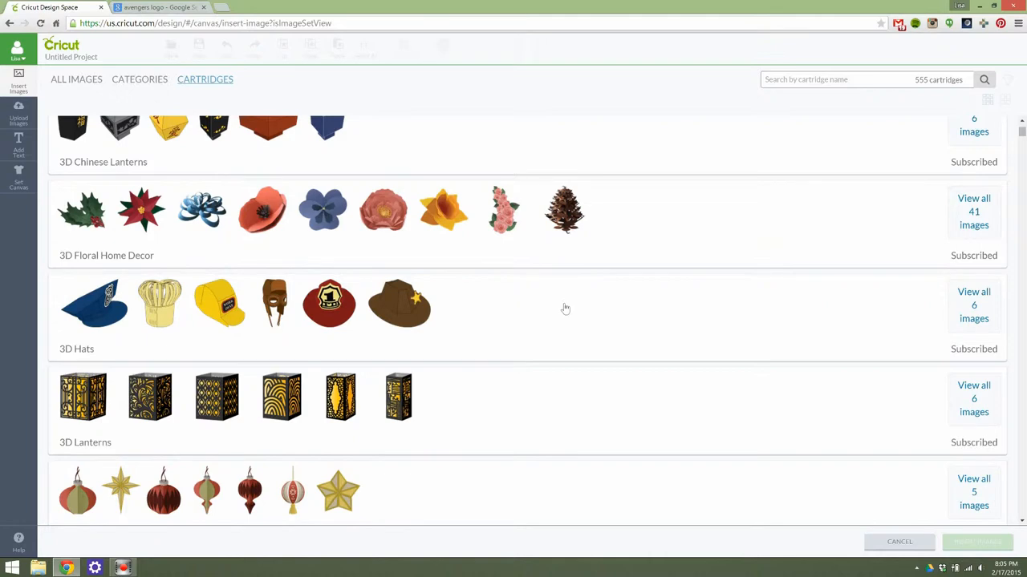
mouse_move(333, 379)
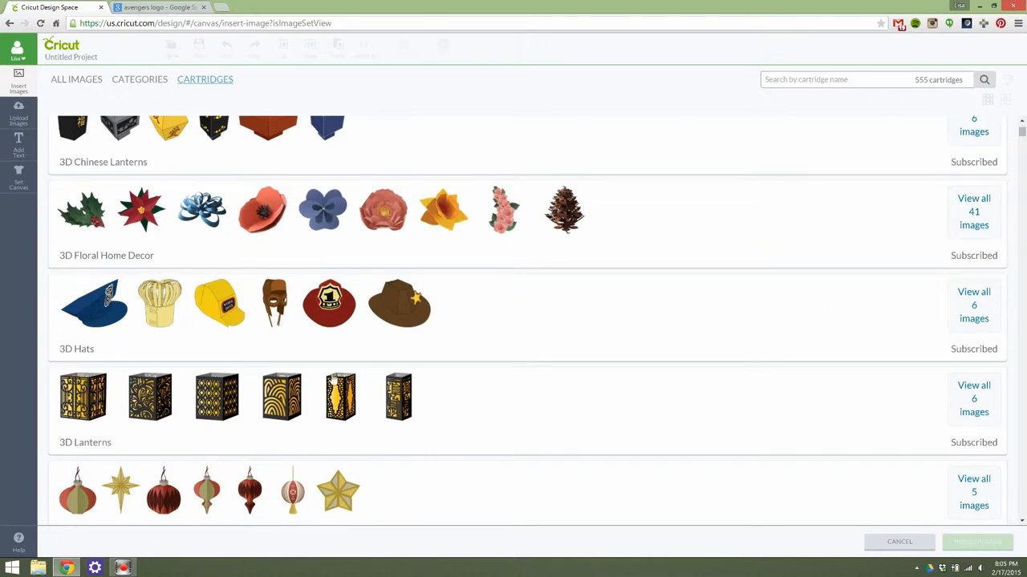
scroll("down", 3)
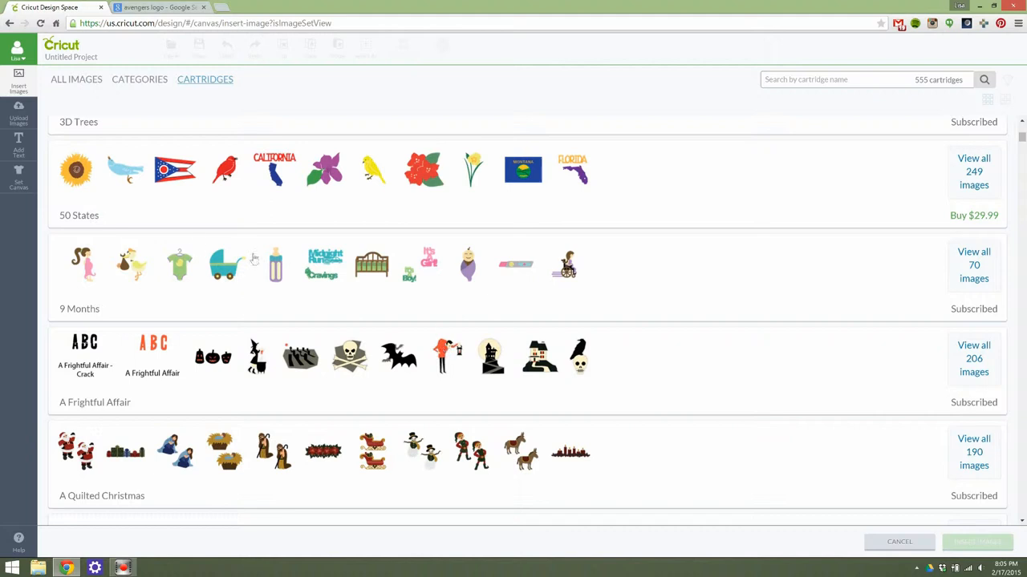
mouse_move(561, 191)
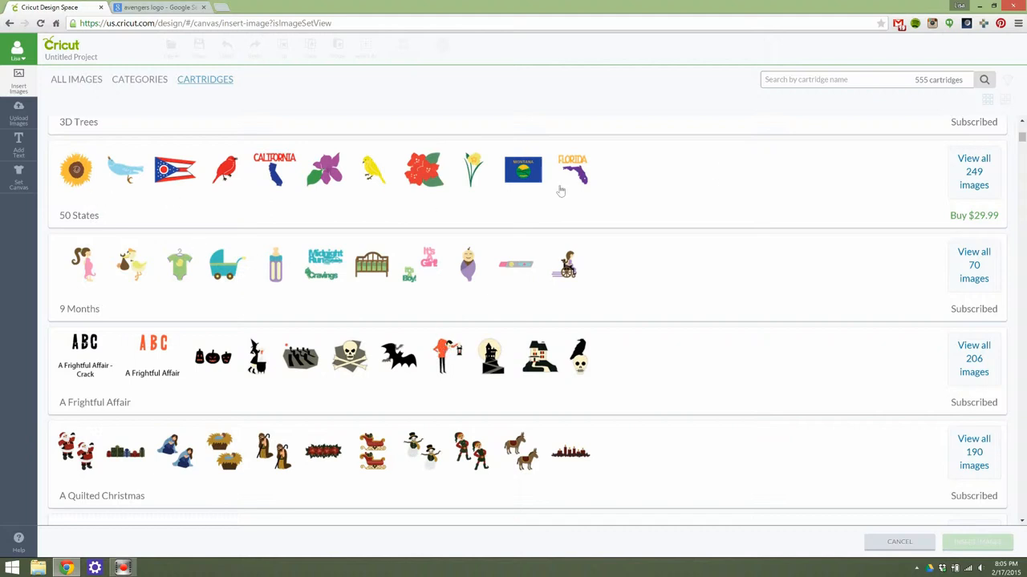
mouse_move(393, 194)
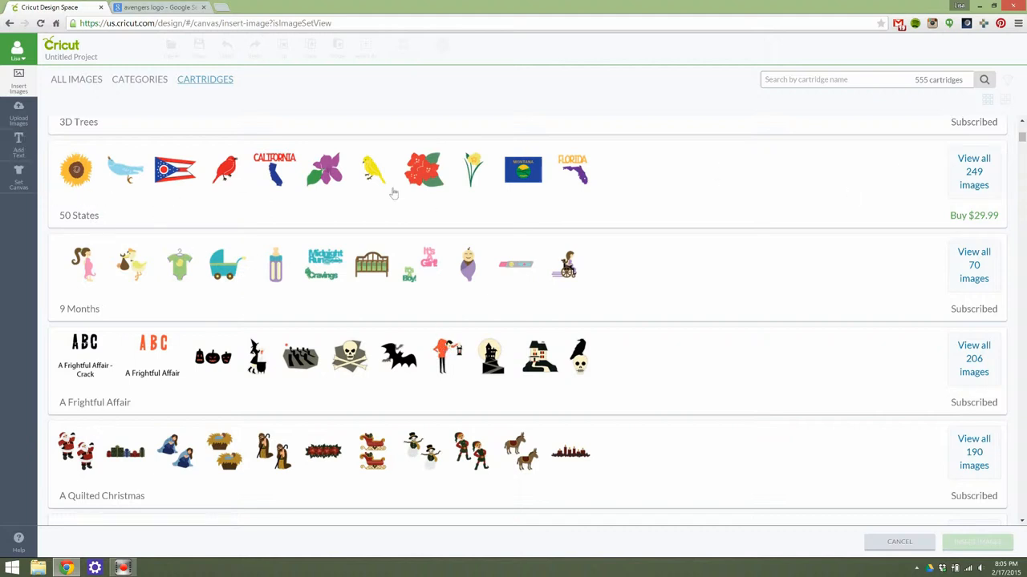
mouse_move(981, 223)
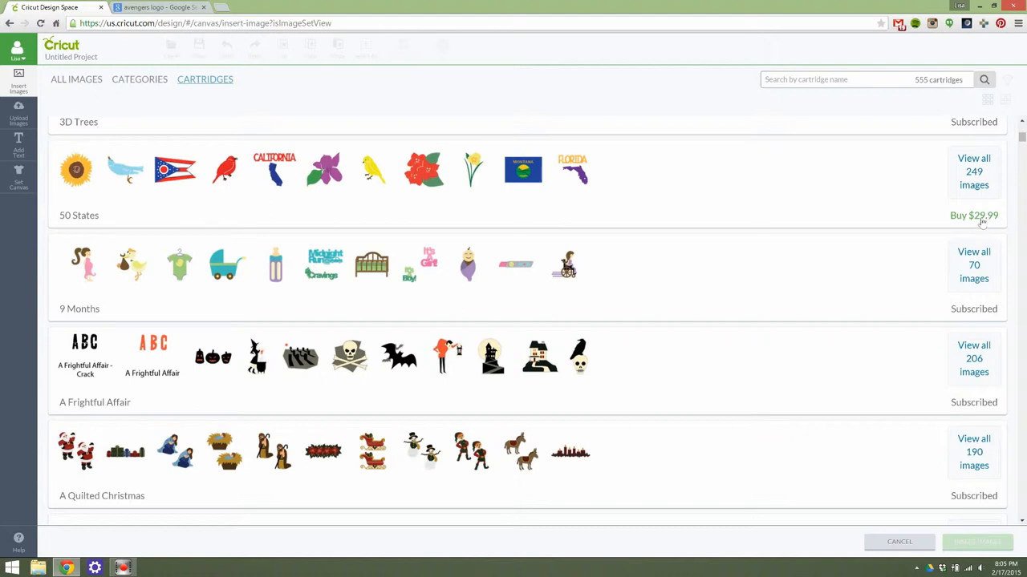
mouse_move(982, 223)
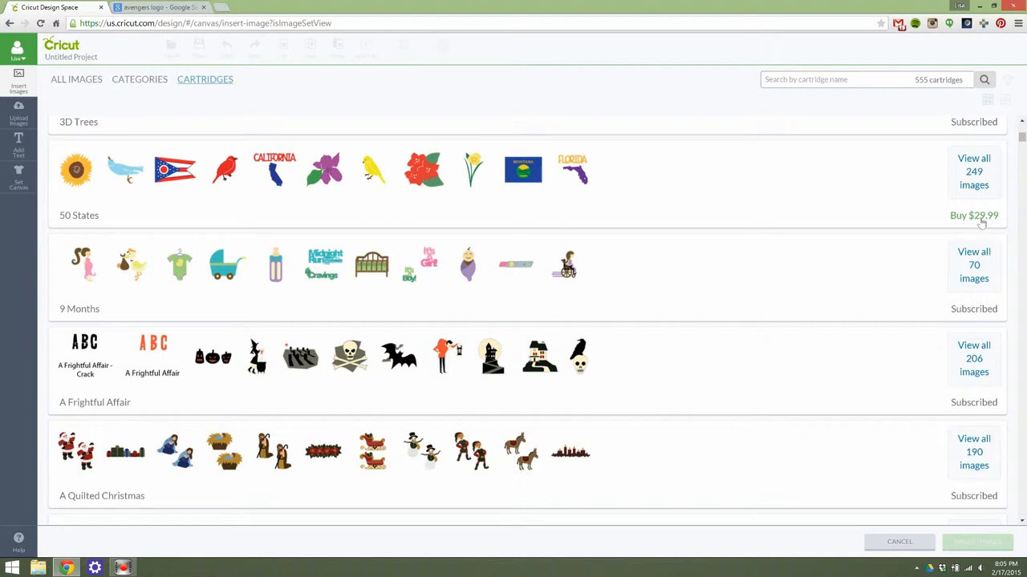
mouse_move(295, 295)
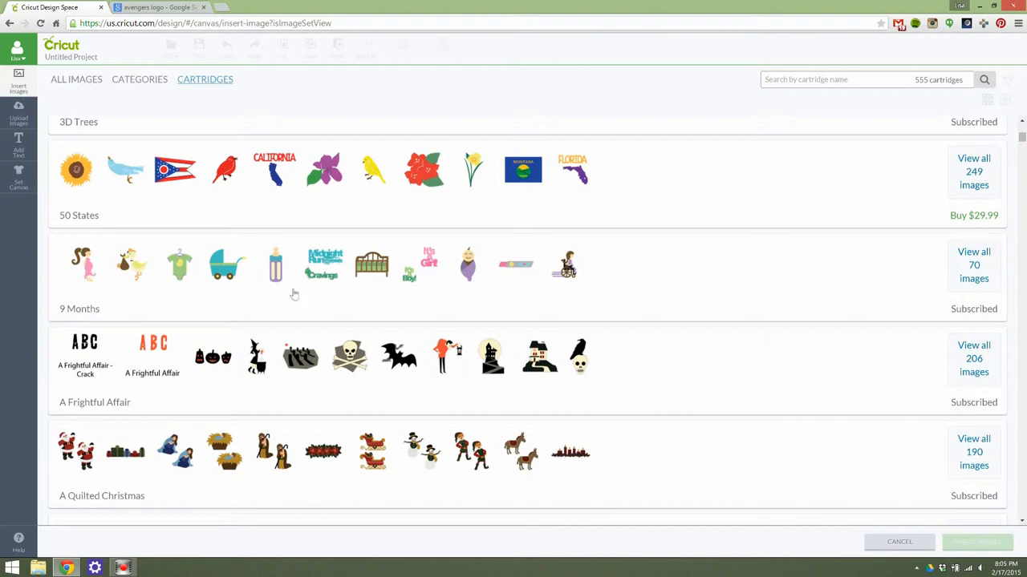
mouse_move(934, 265)
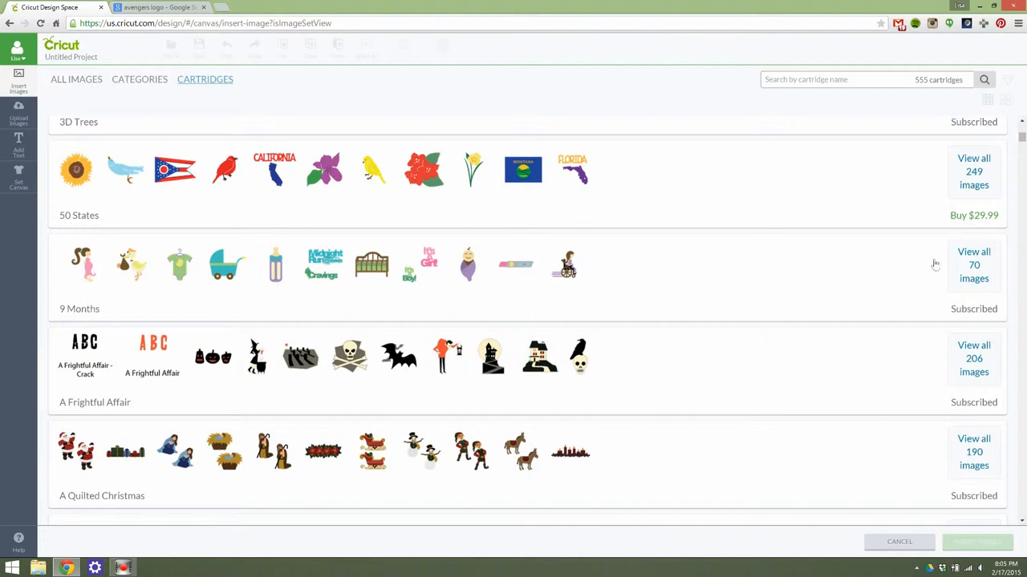
Review the 9 Months subscription label, then filter the library to the All Wrapped Up cartridge's 60 images
double_click(973, 308)
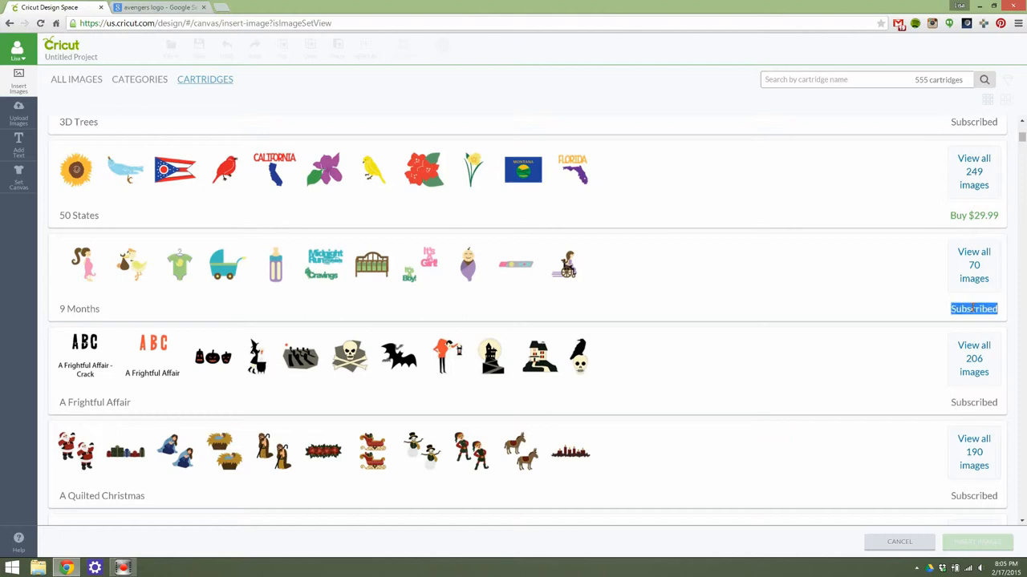
mouse_move(72, 272)
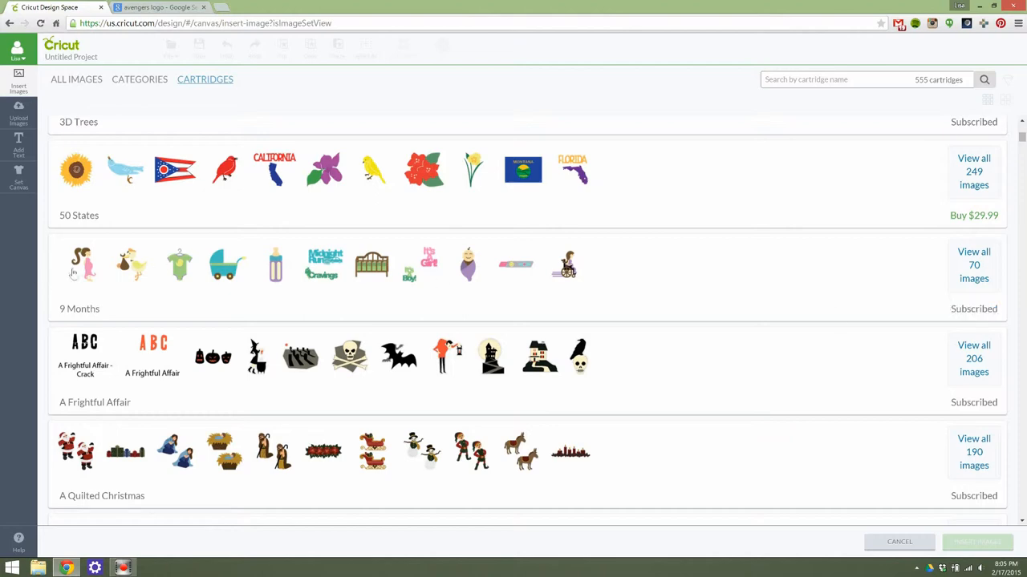
mouse_move(762, 279)
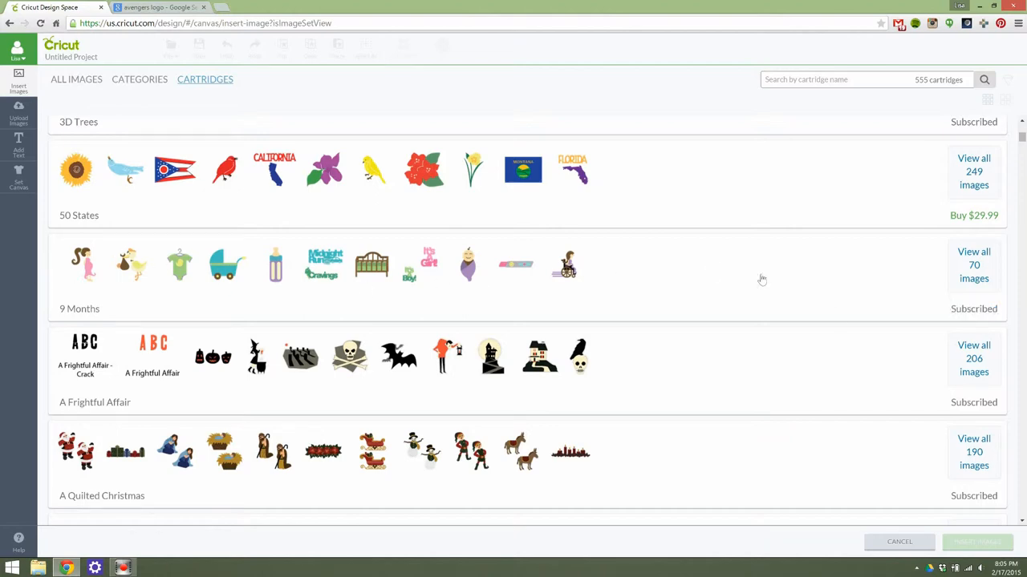
scroll("down", 3)
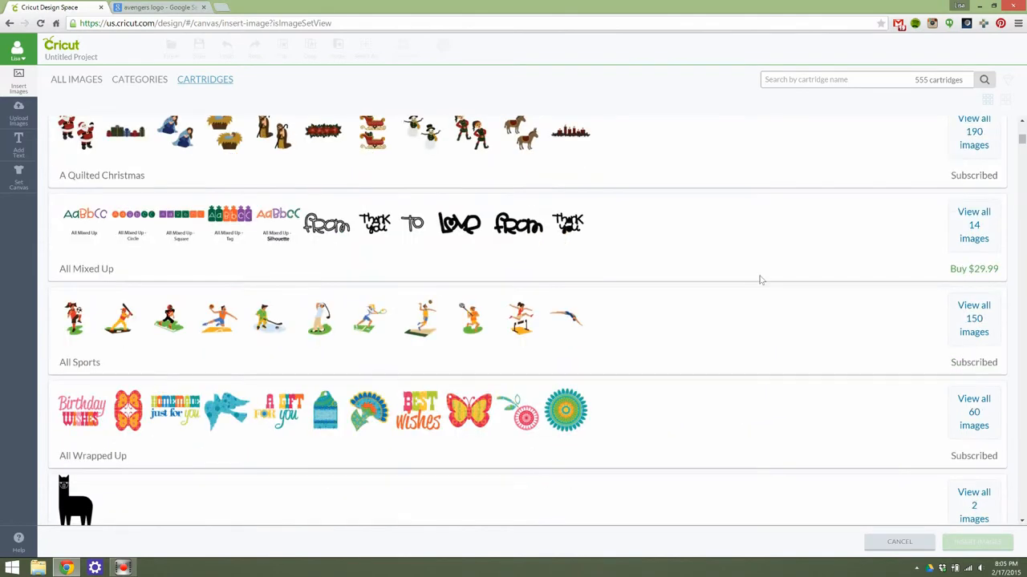
scroll("down", 3)
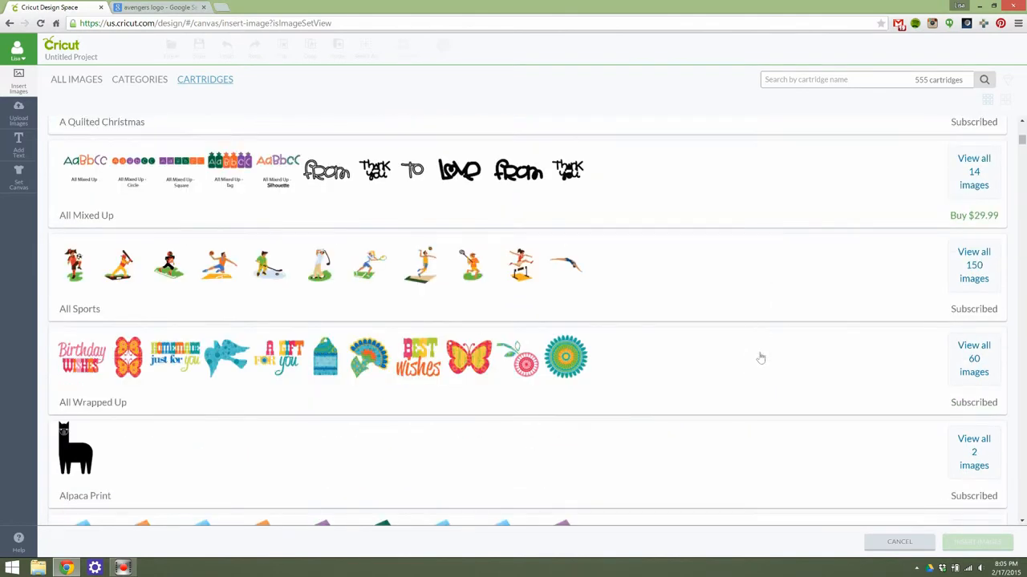
left_click(973, 360)
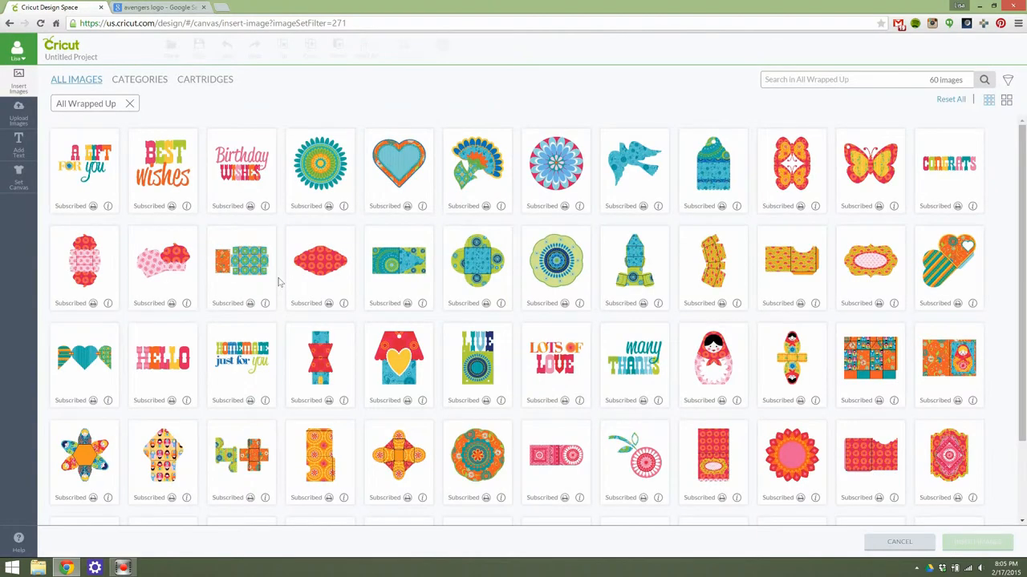
Scroll through the All Wrapped Up image grid, then clear its filter chip to return to the cartridge list
scroll("down", 3)
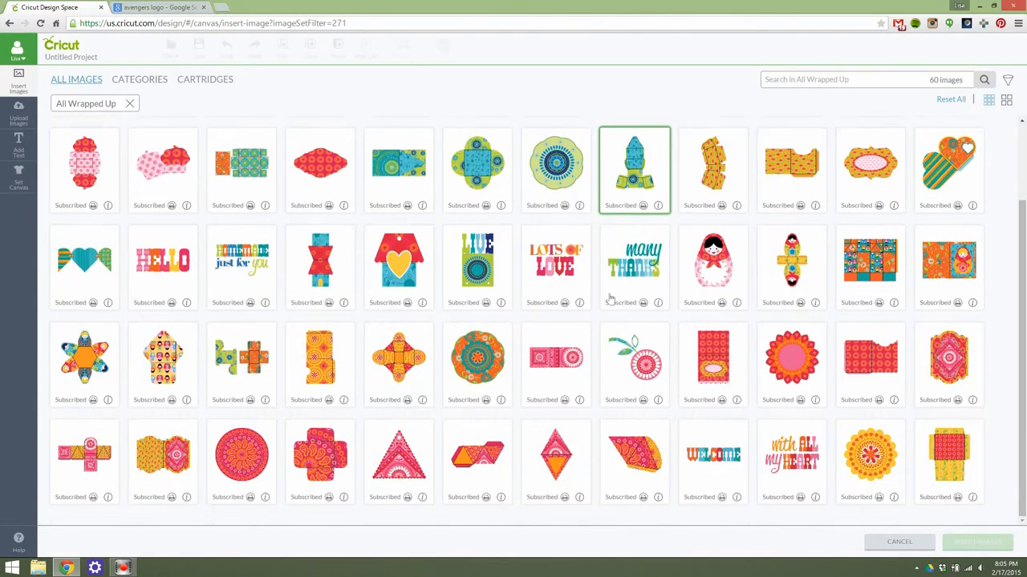
left_click(478, 363)
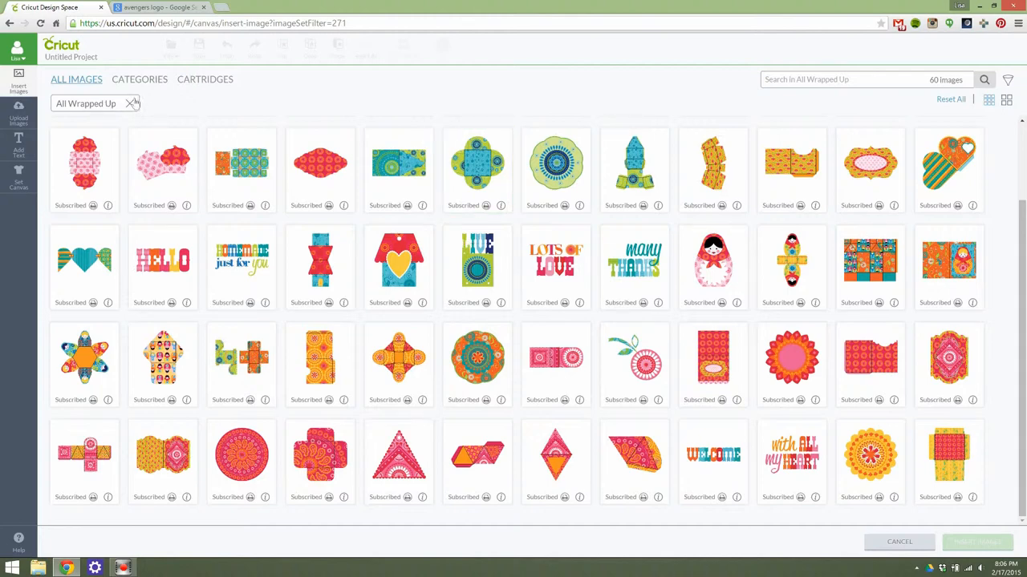
left_click(205, 78)
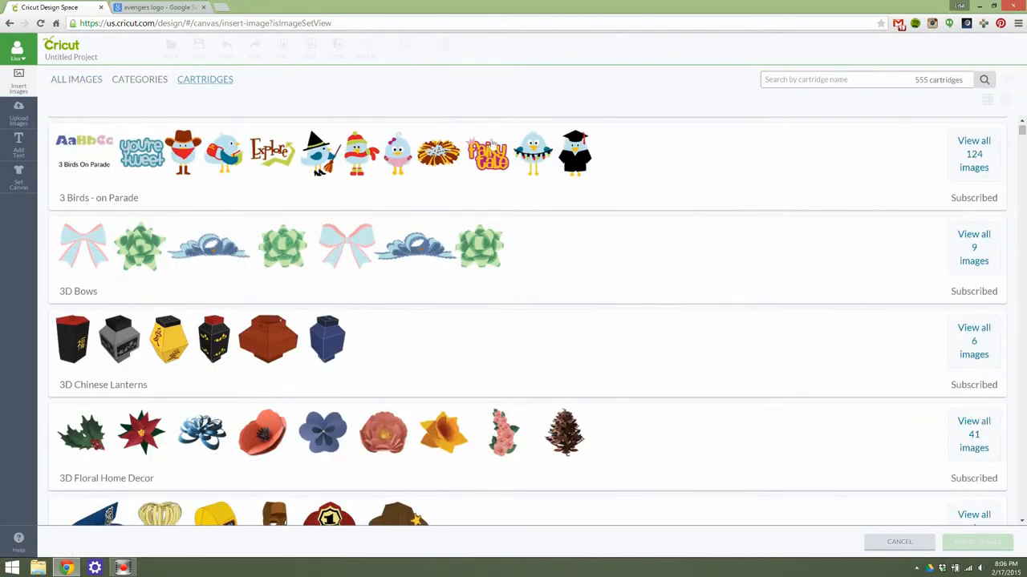
mouse_move(593, 157)
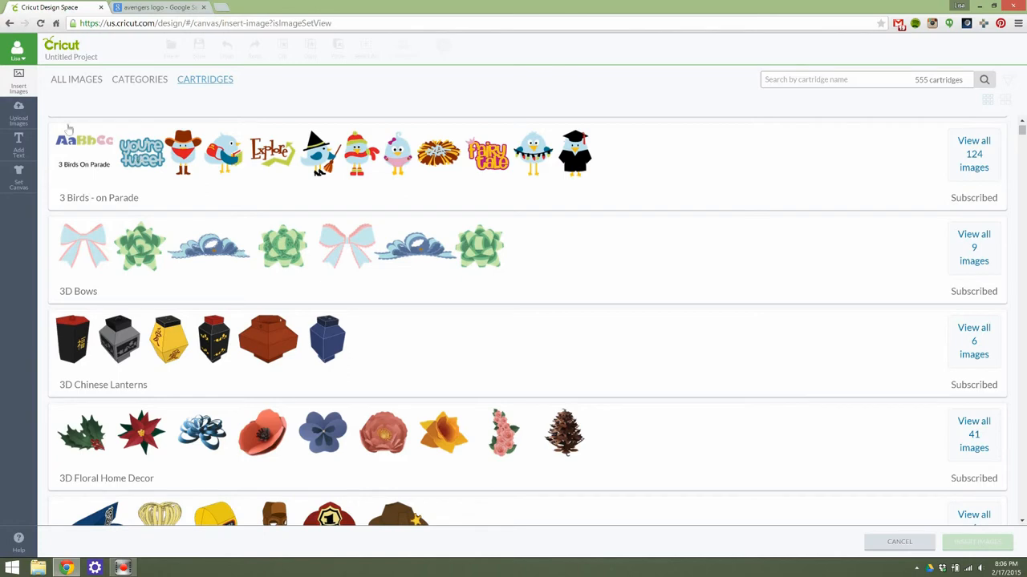
Leave the cartridge list via the Categories overview and return to Featured Images under All Images
scroll("down", 3)
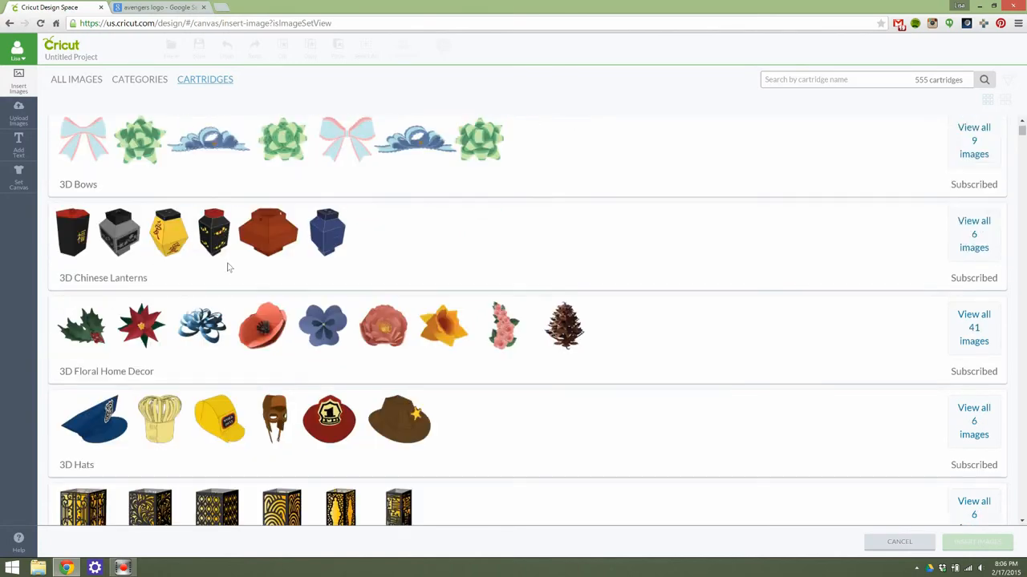
scroll("up", 3)
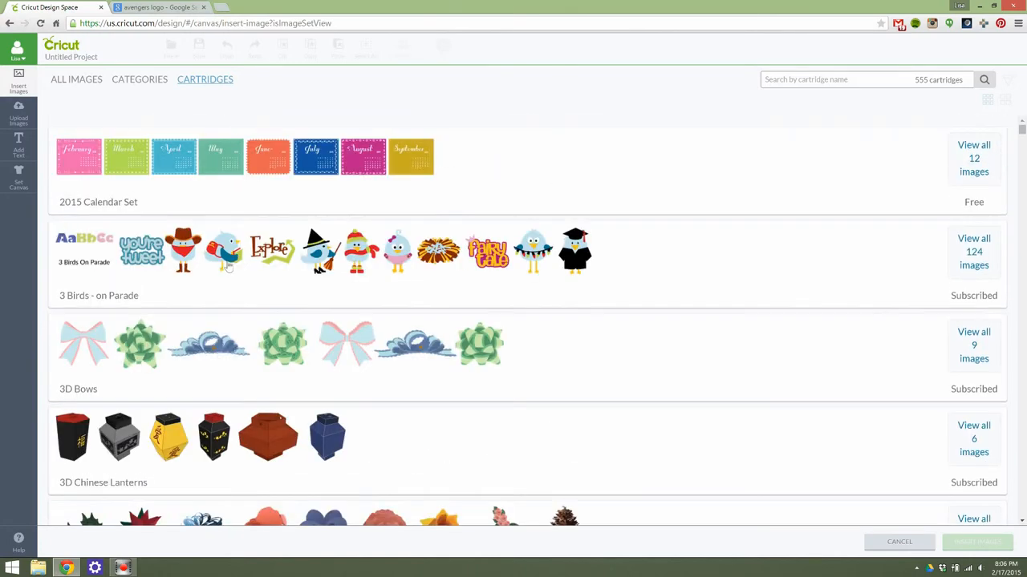
left_click(140, 79)
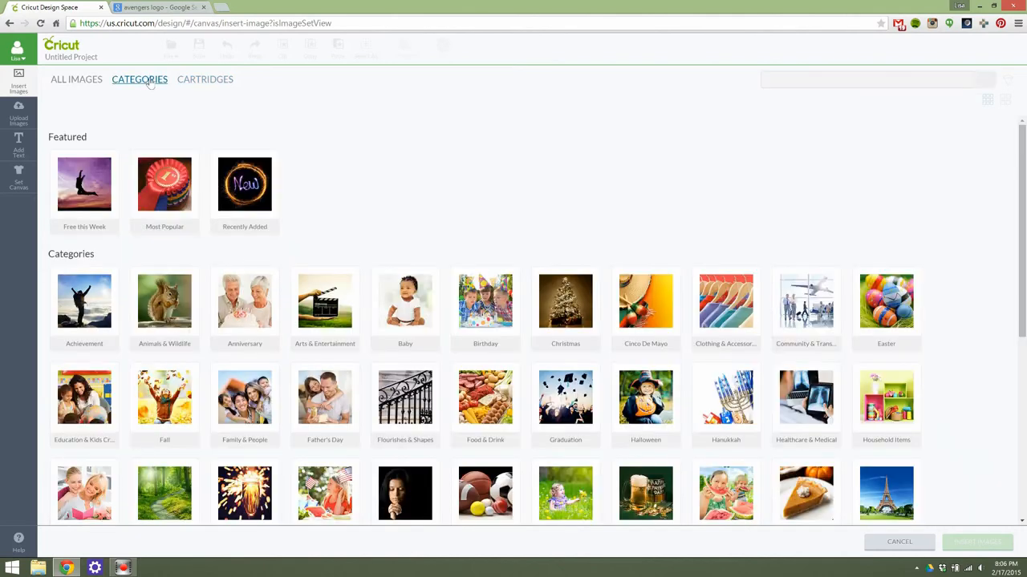
left_click(77, 79)
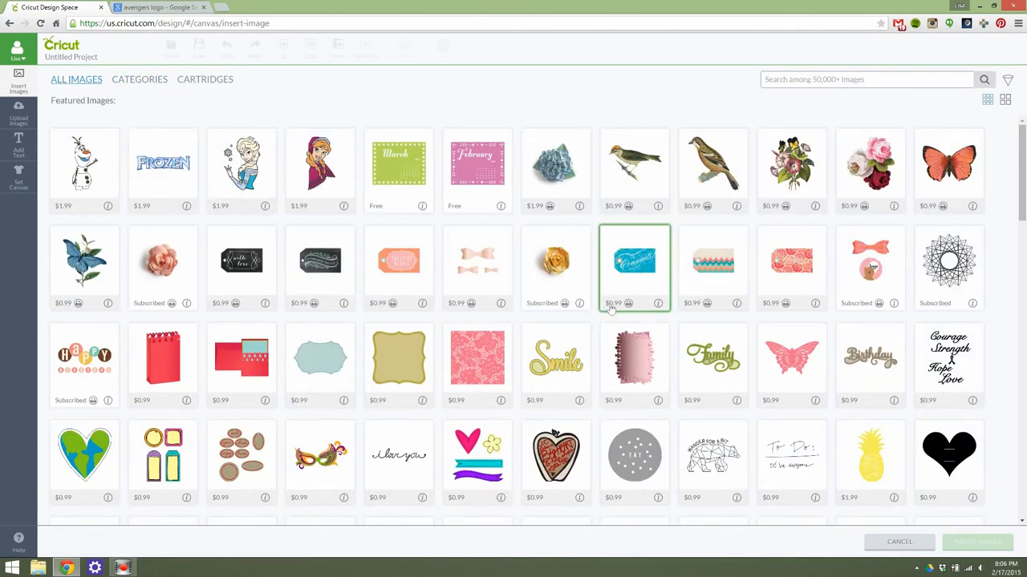
left_click(478, 356)
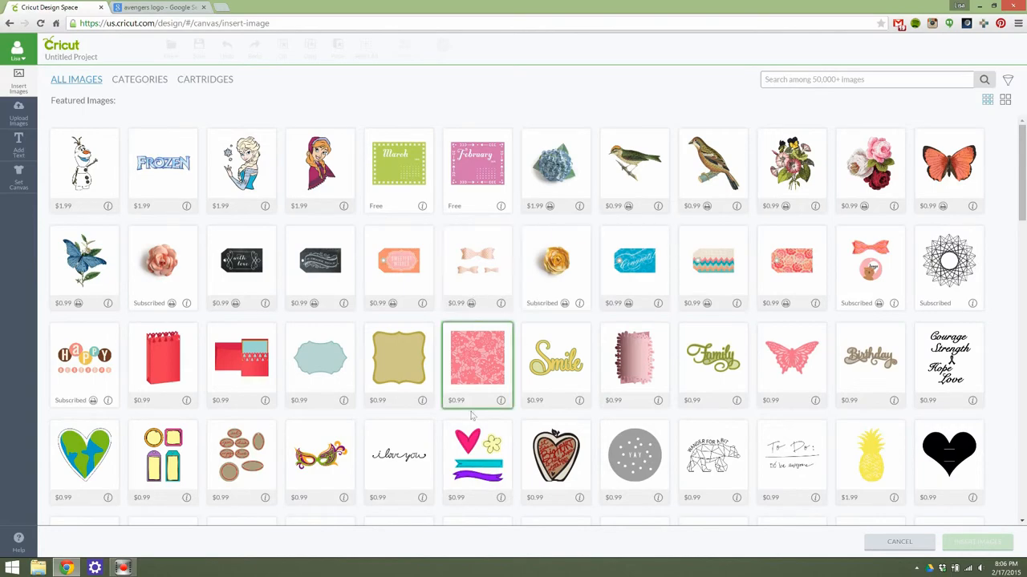
scroll("down", 3)
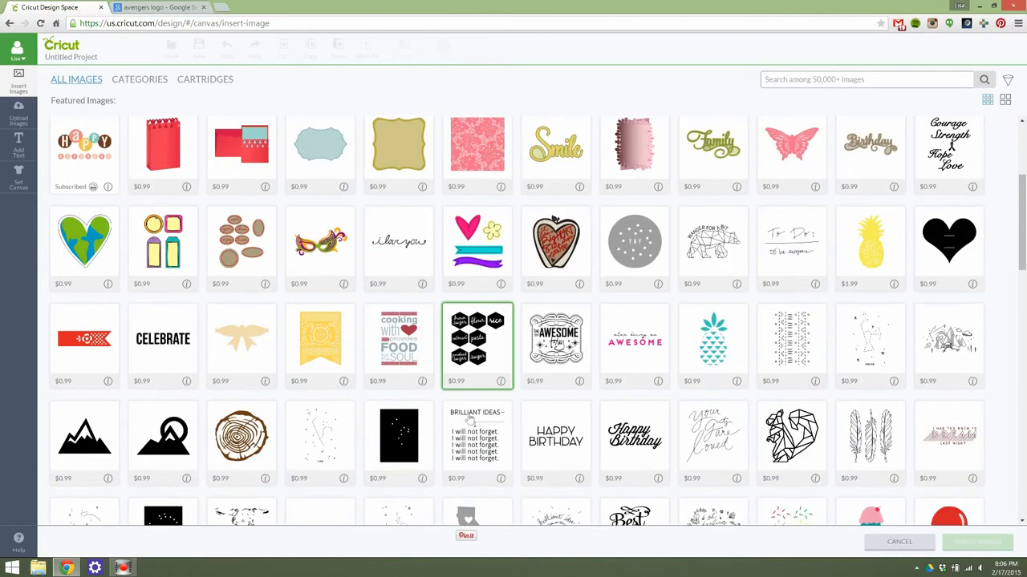
scroll("down", 3)
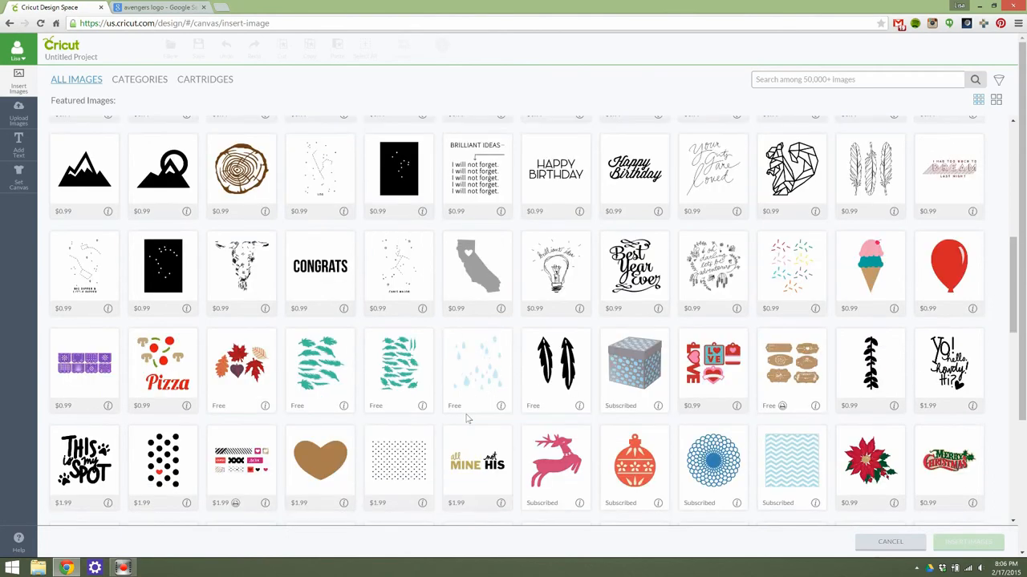
left_click(398, 369)
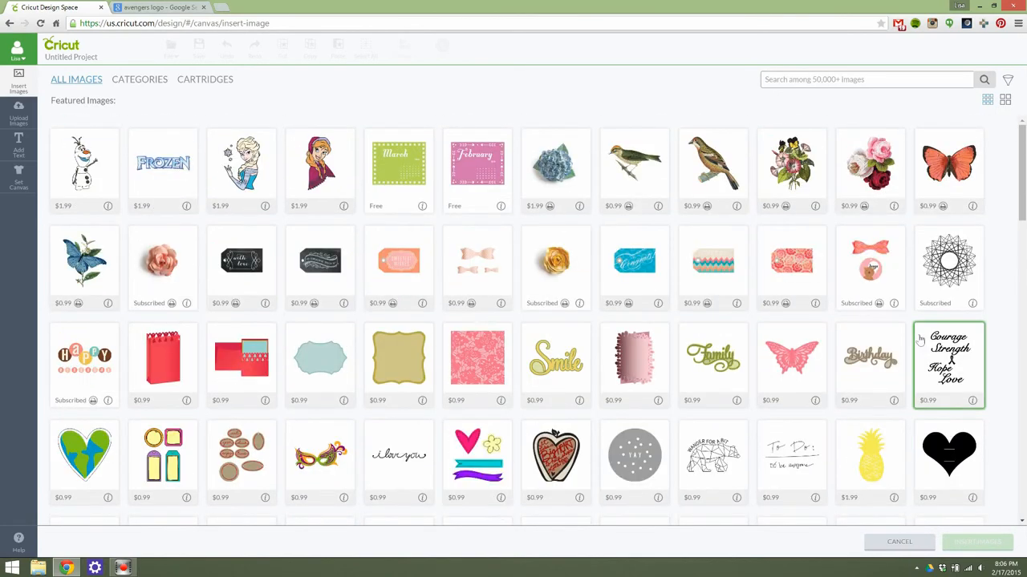
mouse_move(1009, 321)
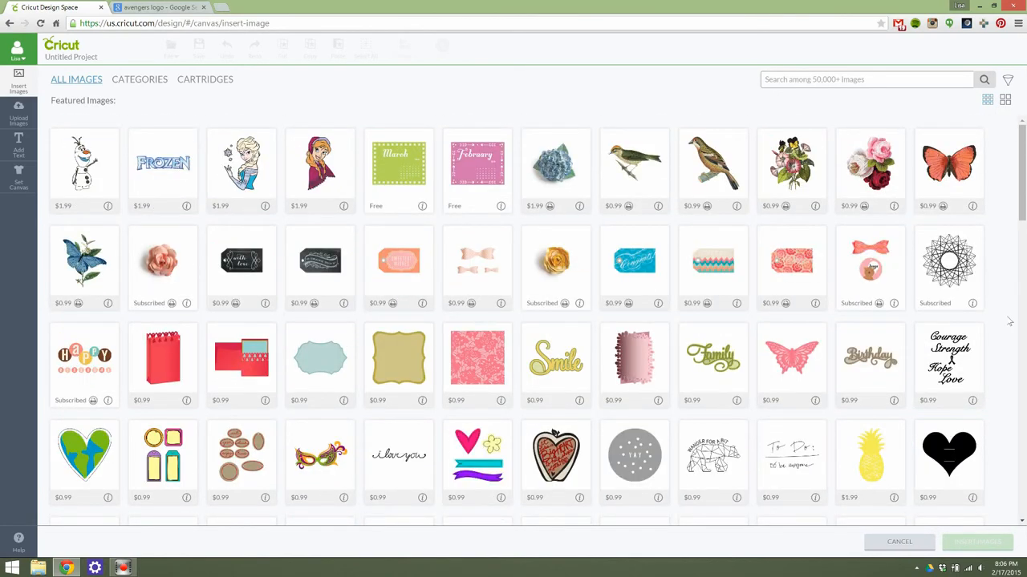